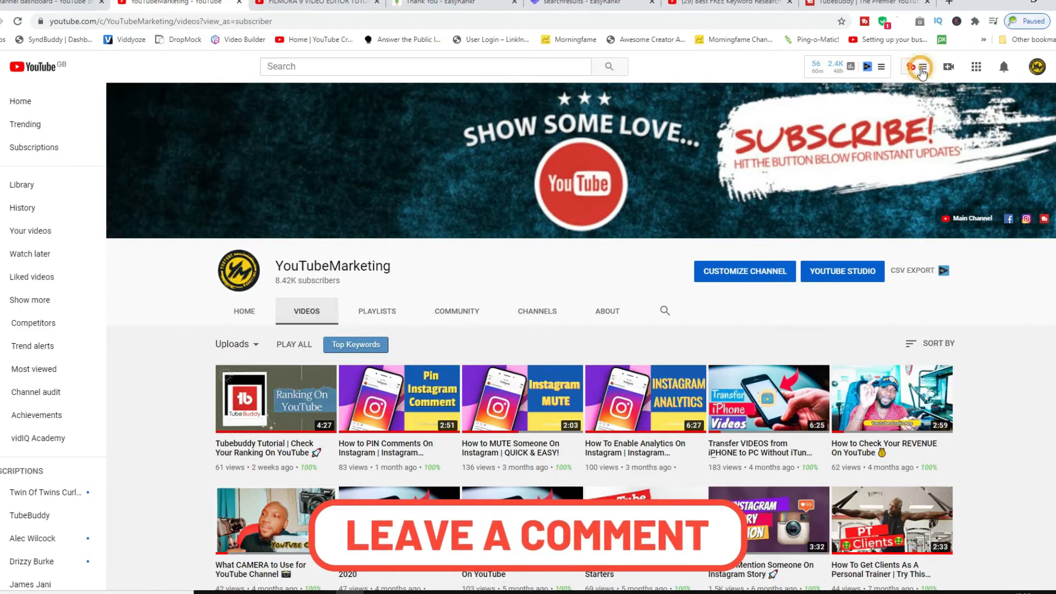
Open the TubeBuddy extension menu from the YouTube toolbar to reach its Pro, Star and Legend pricing
{"action": "left_click", "coordinate": [915, 67]}
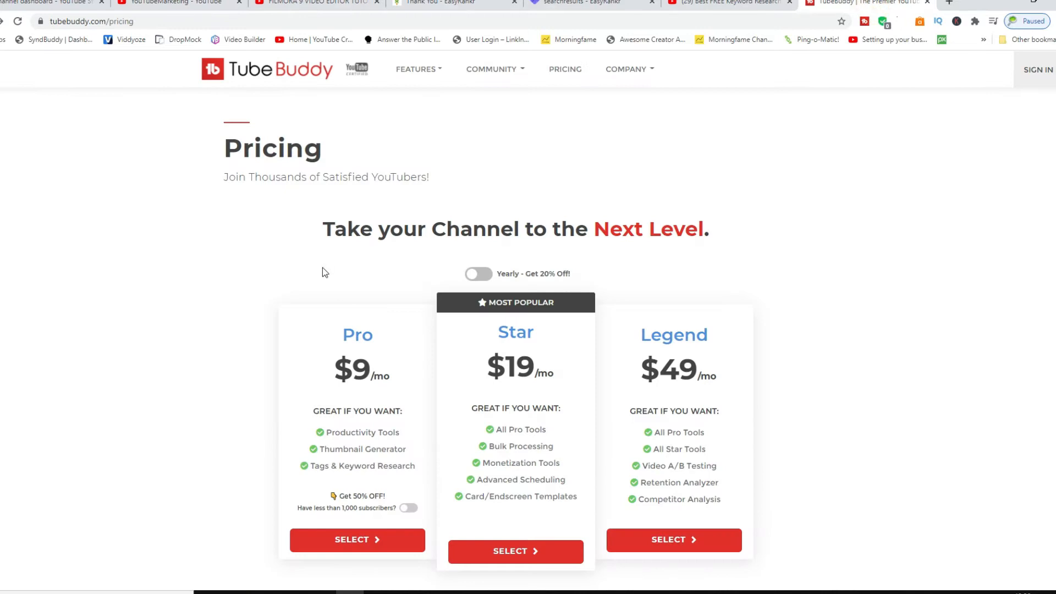
{"action": "mouse_move", "coordinate": [382, 374]}
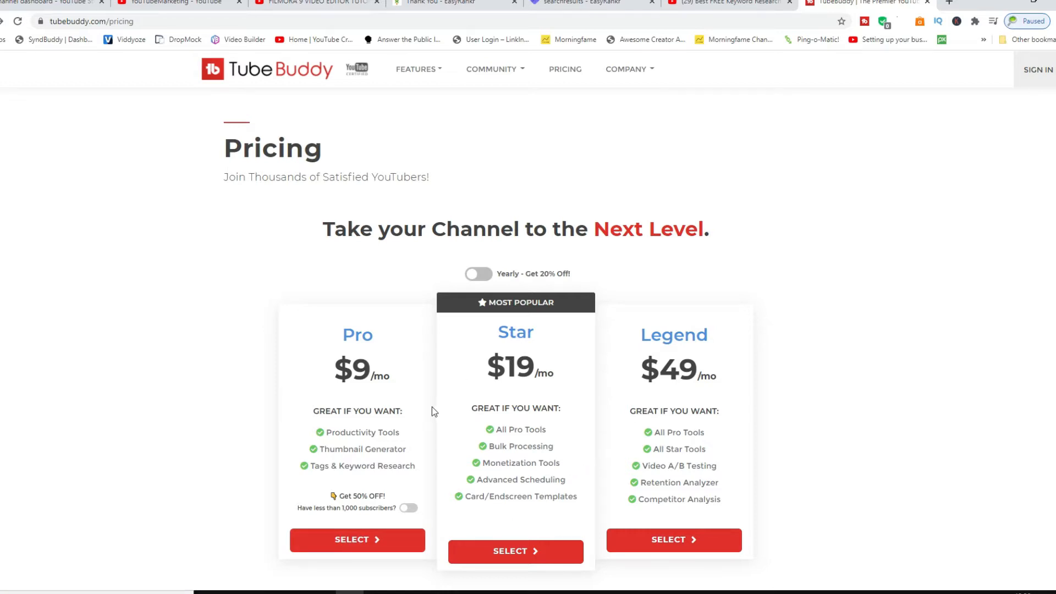
{"action": "mouse_move", "coordinate": [517, 390]}
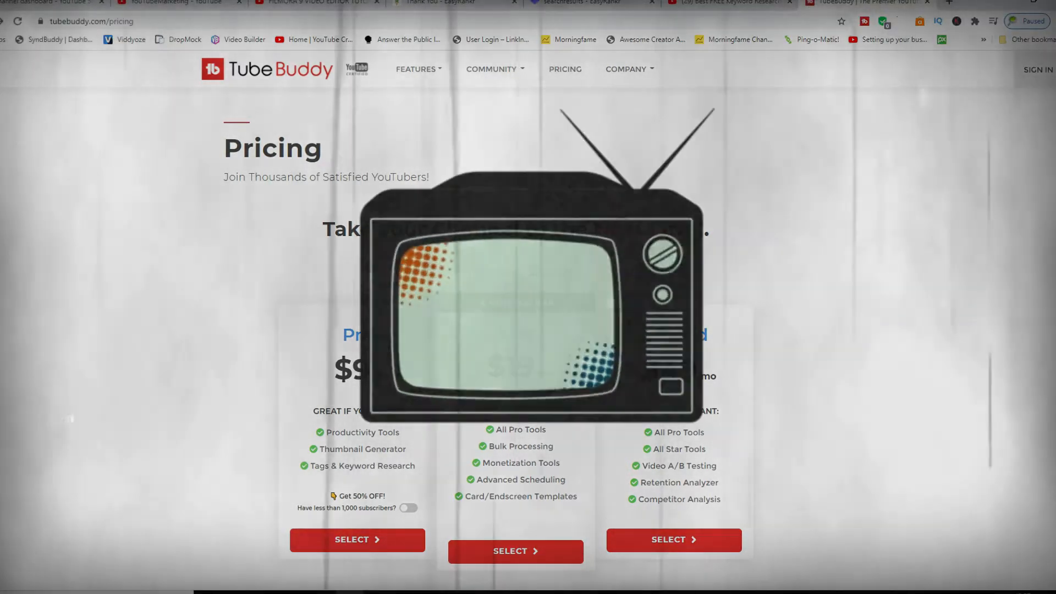
Scroll down the pricing page through the Productivity Tools, Bulk Processing Tools and Video SEO Tools tables
{"action": "scroll", "scroll_direction": "down", "scroll_amount": 3}
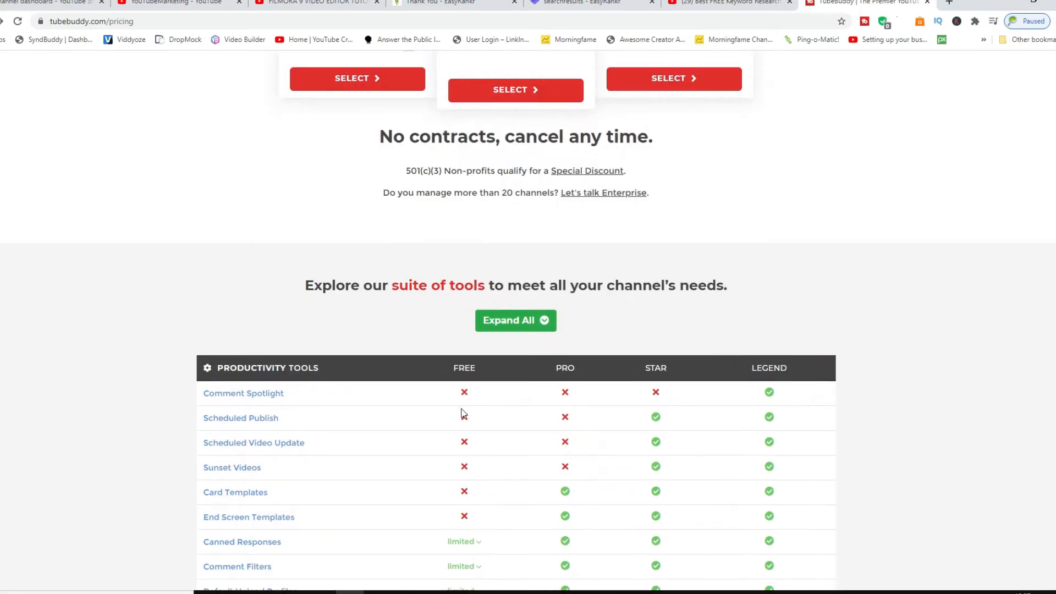
{"action": "scroll", "scroll_direction": "down", "scroll_amount": 3}
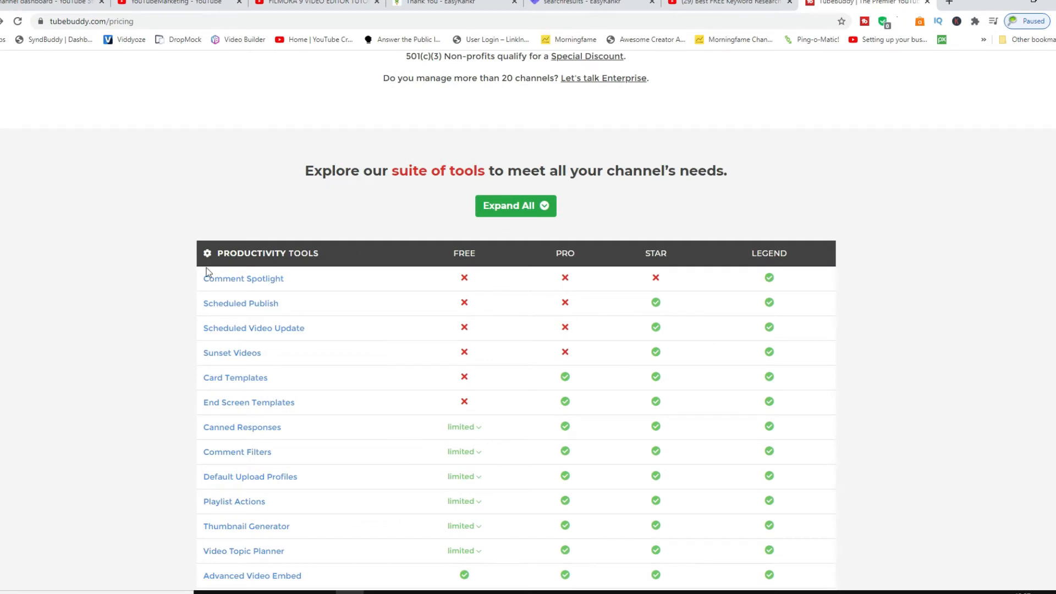
{"action": "mouse_move", "coordinate": [303, 265]}
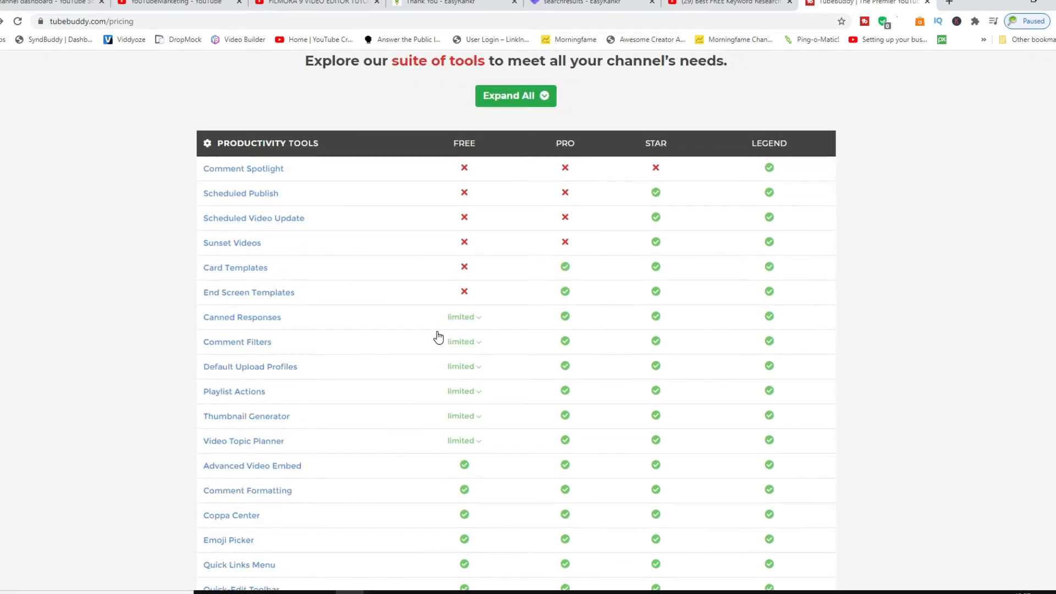
{"action": "scroll", "scroll_direction": "down", "scroll_amount": 3}
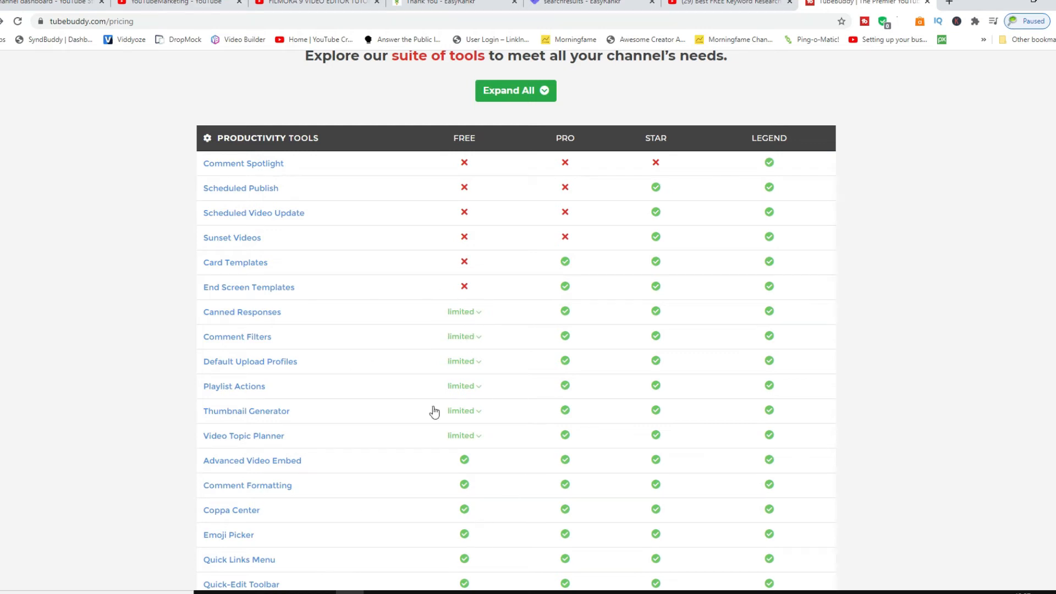
{"action": "scroll", "scroll_direction": "down", "scroll_amount": 3}
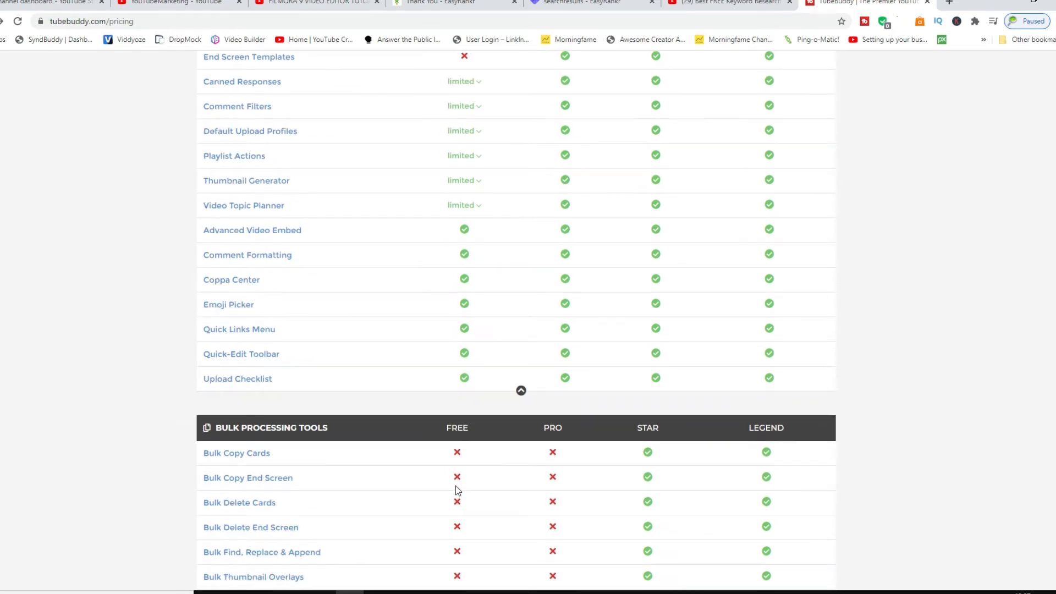
{"action": "scroll", "scroll_direction": "down", "scroll_amount": 3}
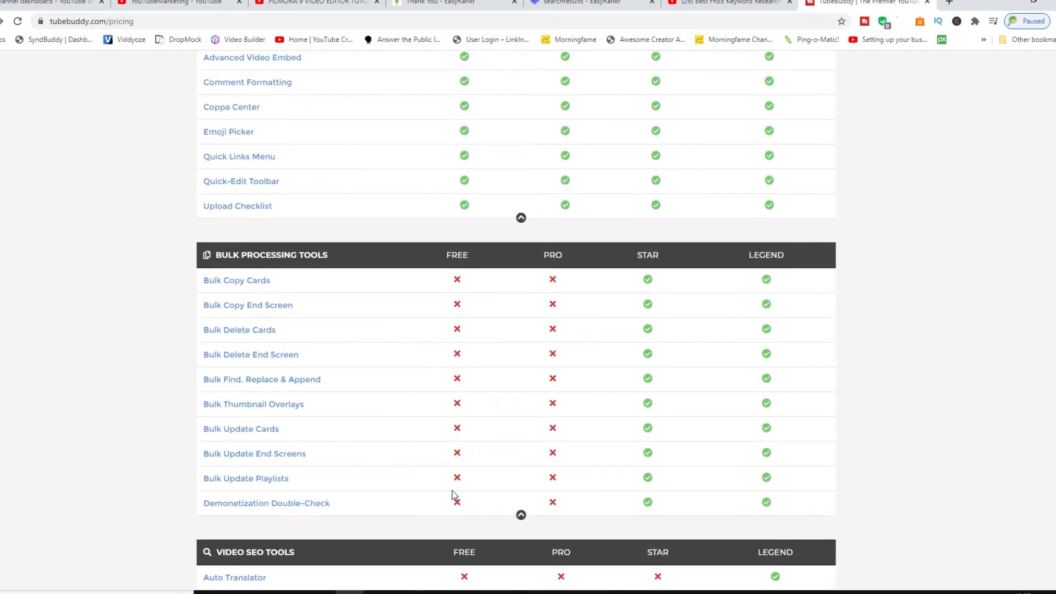
{"action": "scroll", "scroll_direction": "down", "scroll_amount": 3}
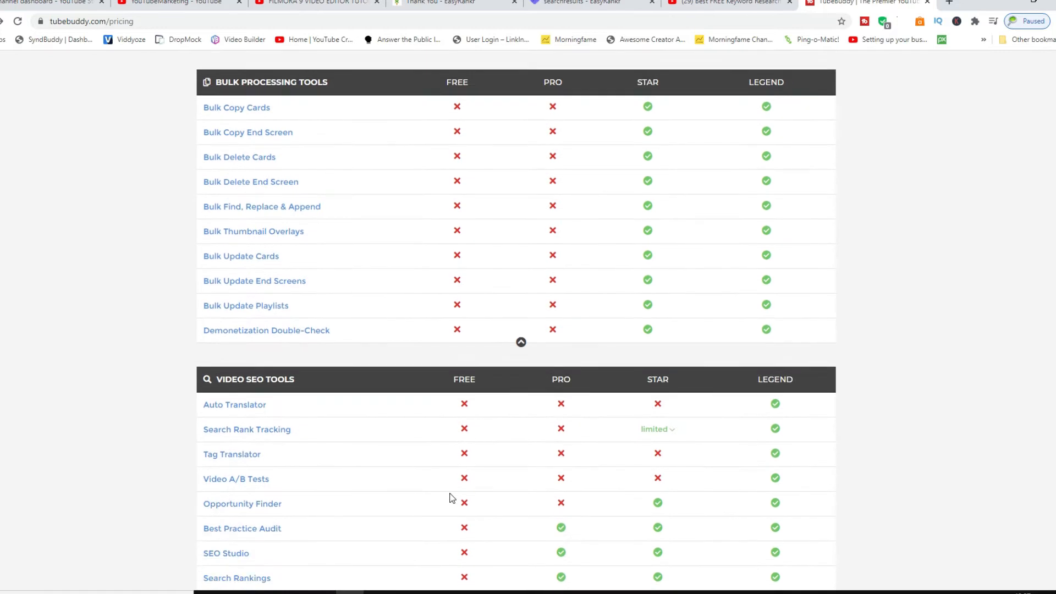
{"action": "scroll", "scroll_direction": "down", "scroll_amount": 3}
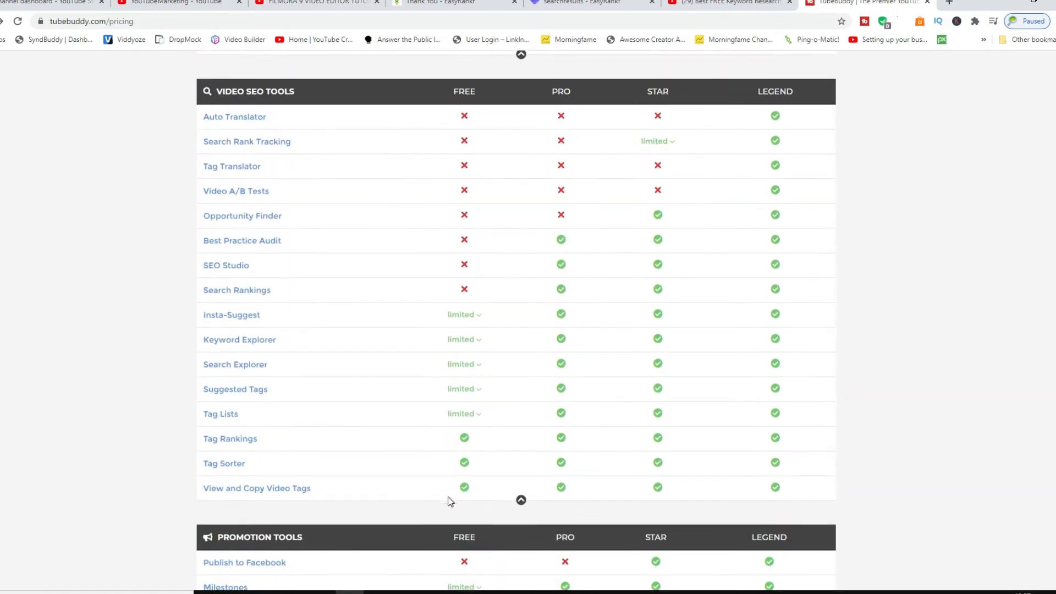
{"action": "scroll", "scroll_direction": "down", "scroll_amount": 3}
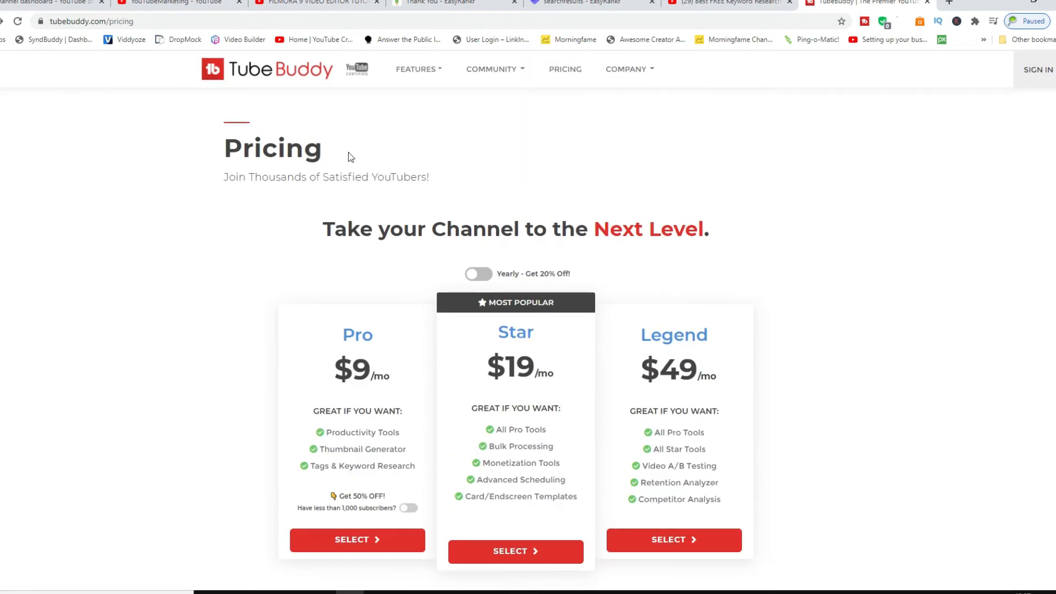
{"action": "mouse_move", "coordinate": [445, 376]}
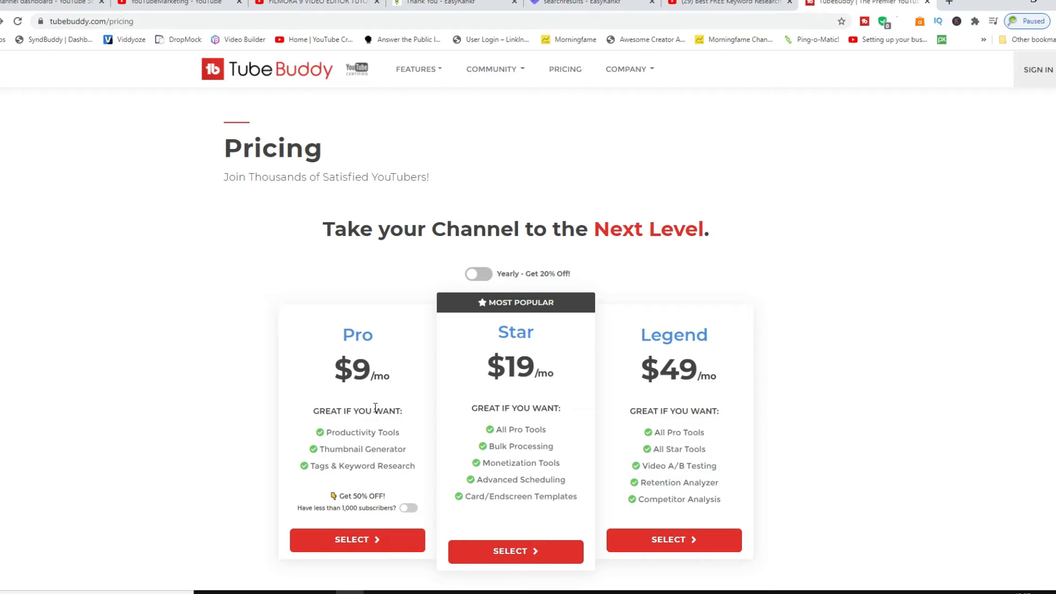
{"action": "mouse_move", "coordinate": [282, 281]}
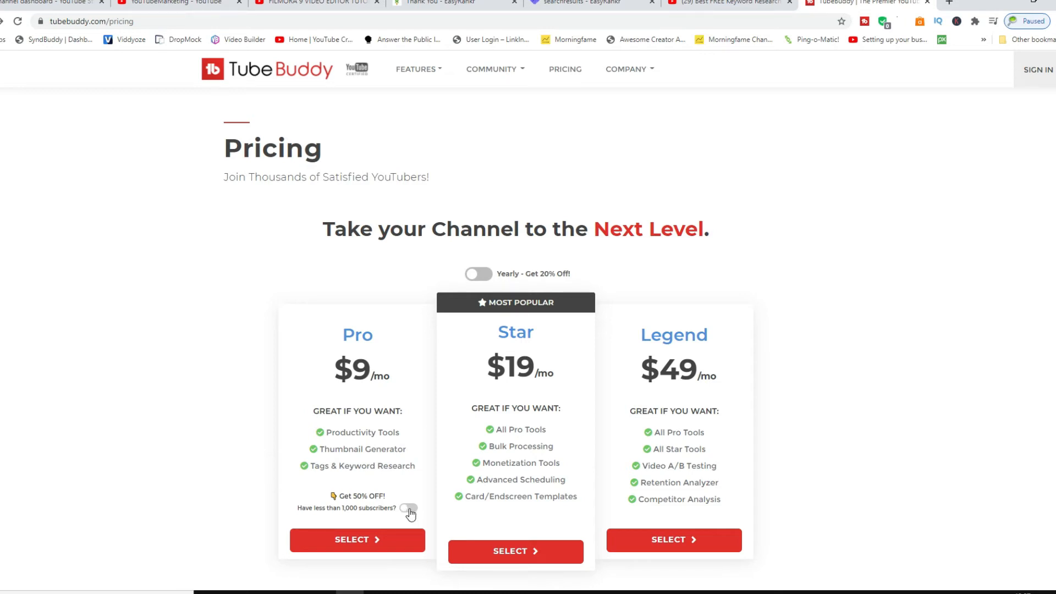
{"action": "left_click", "coordinate": [408, 508]}
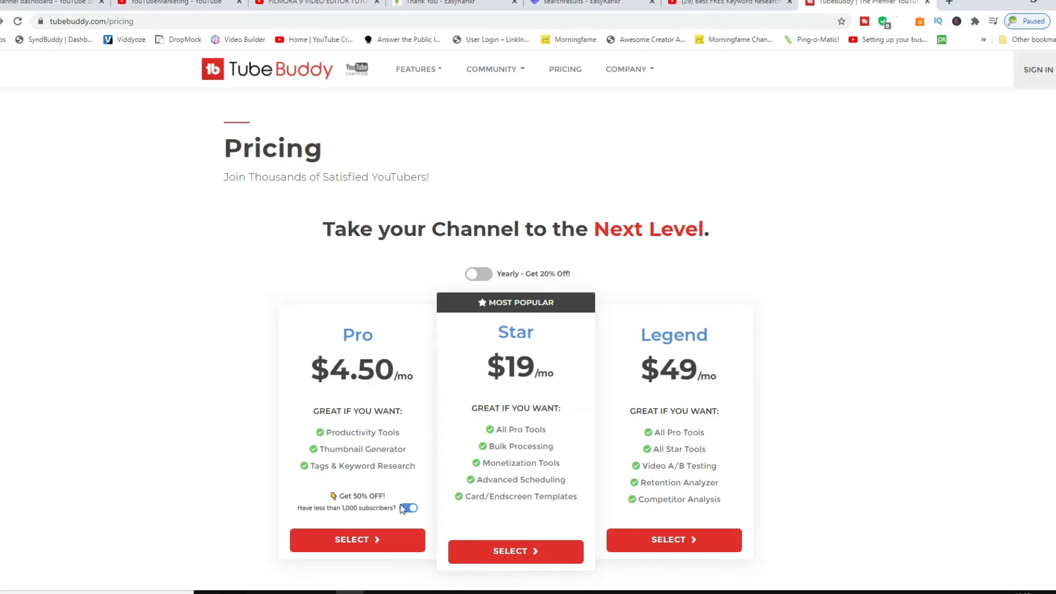
{"action": "left_click", "coordinate": [407, 508]}
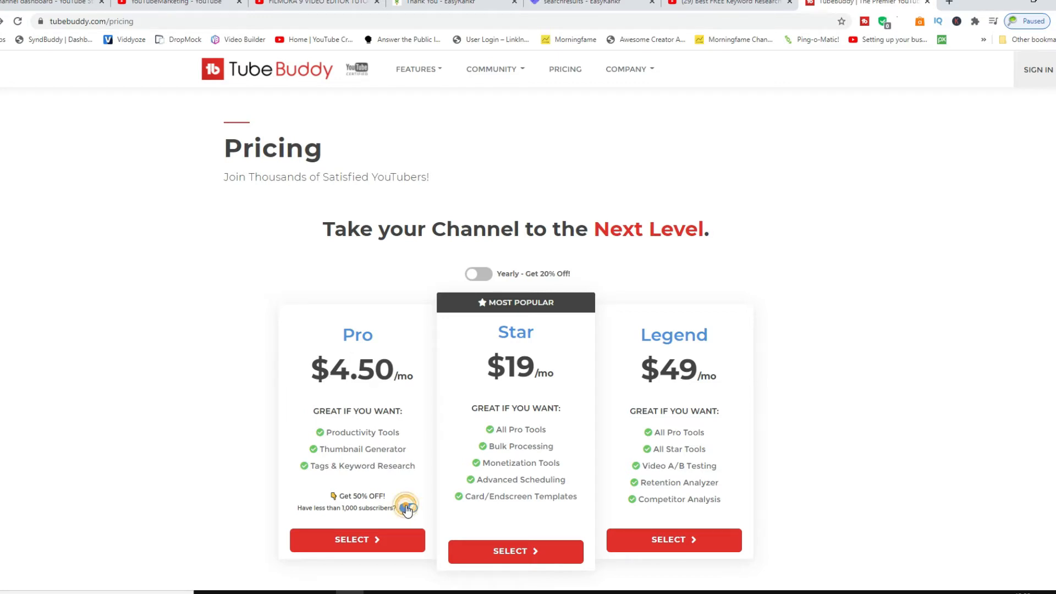
{"action": "left_click", "coordinate": [407, 508]}
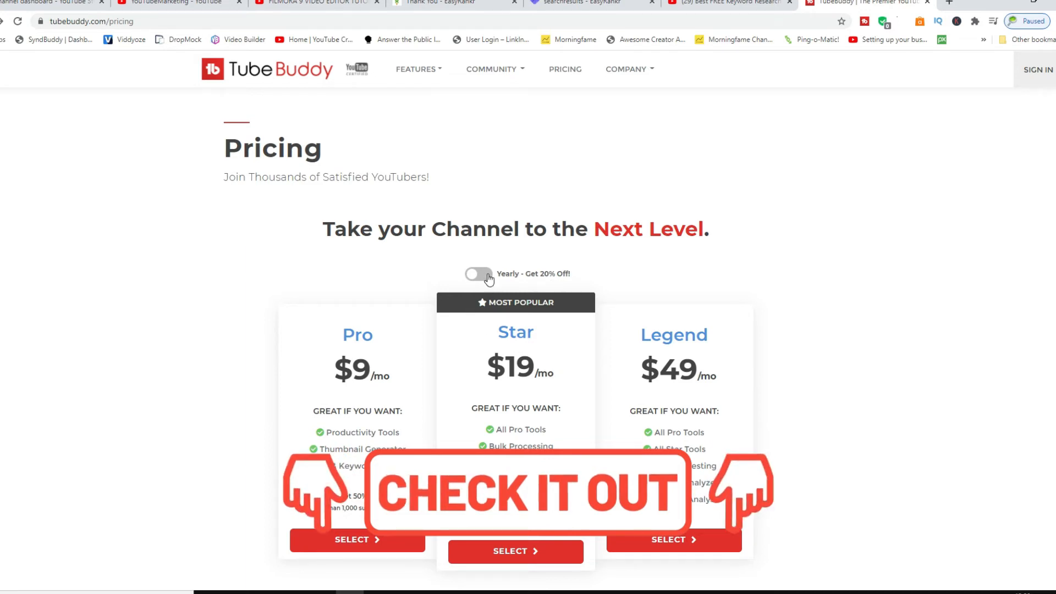
{"action": "left_click", "coordinate": [478, 274]}
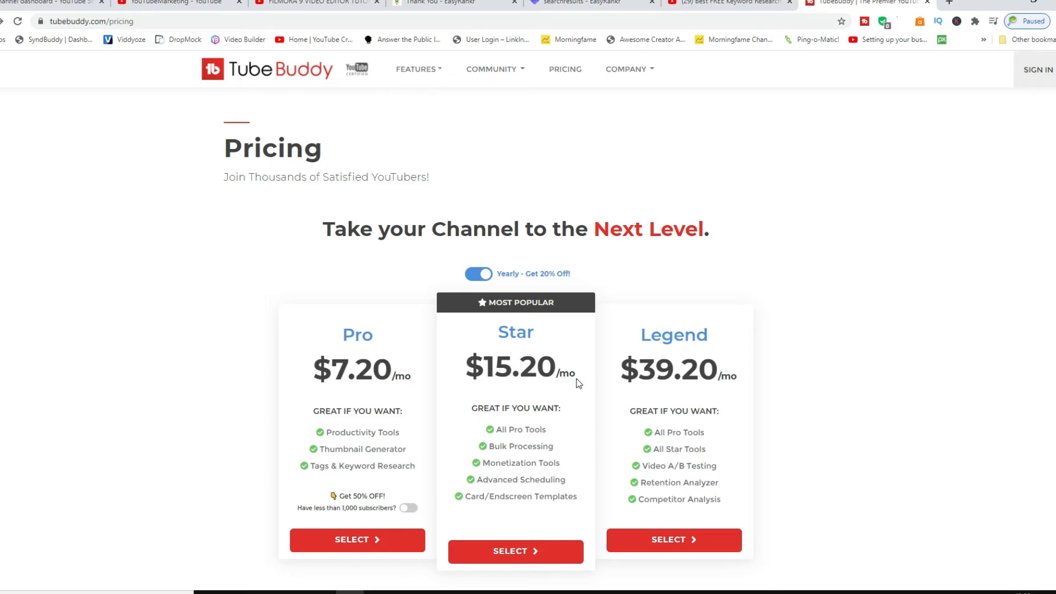
{"action": "mouse_move", "coordinate": [669, 385]}
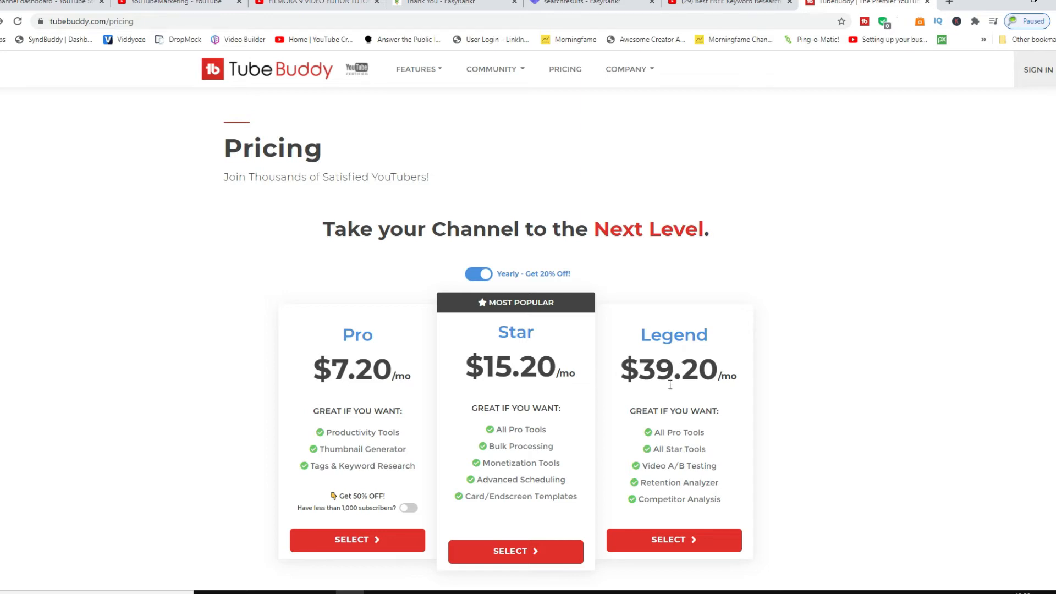
{"action": "mouse_move", "coordinate": [604, 383]}
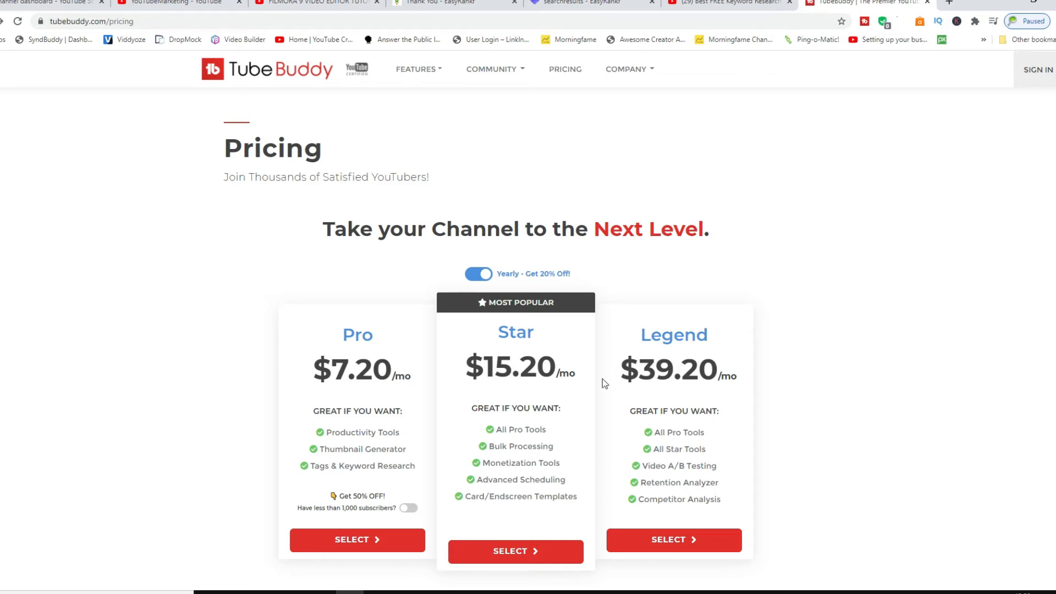
{"action": "mouse_move", "coordinate": [608, 434]}
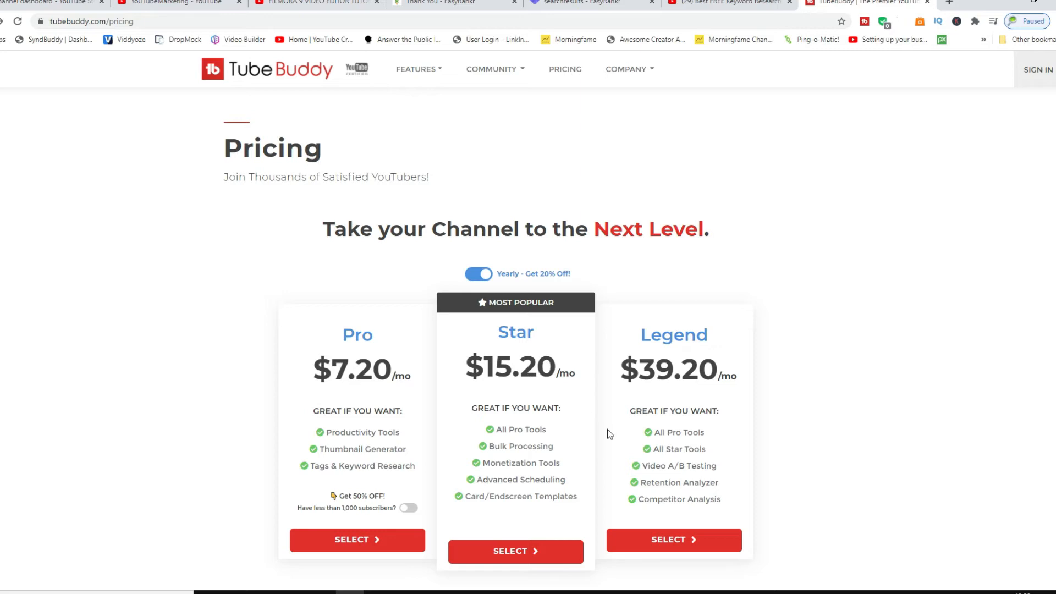
{"action": "mouse_move", "coordinate": [667, 381]}
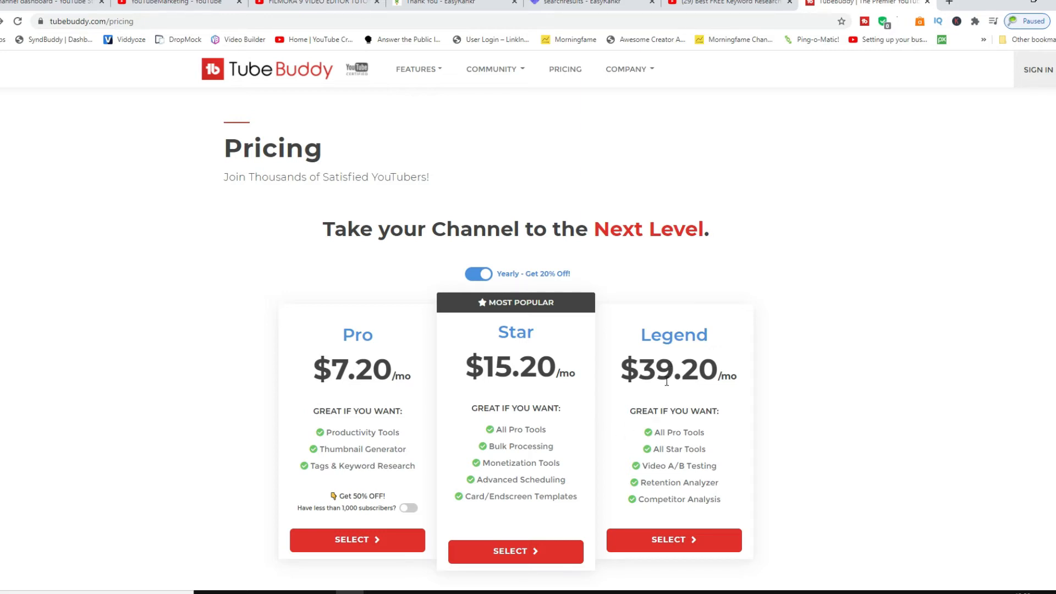
{"action": "left_click", "coordinate": [477, 274]}
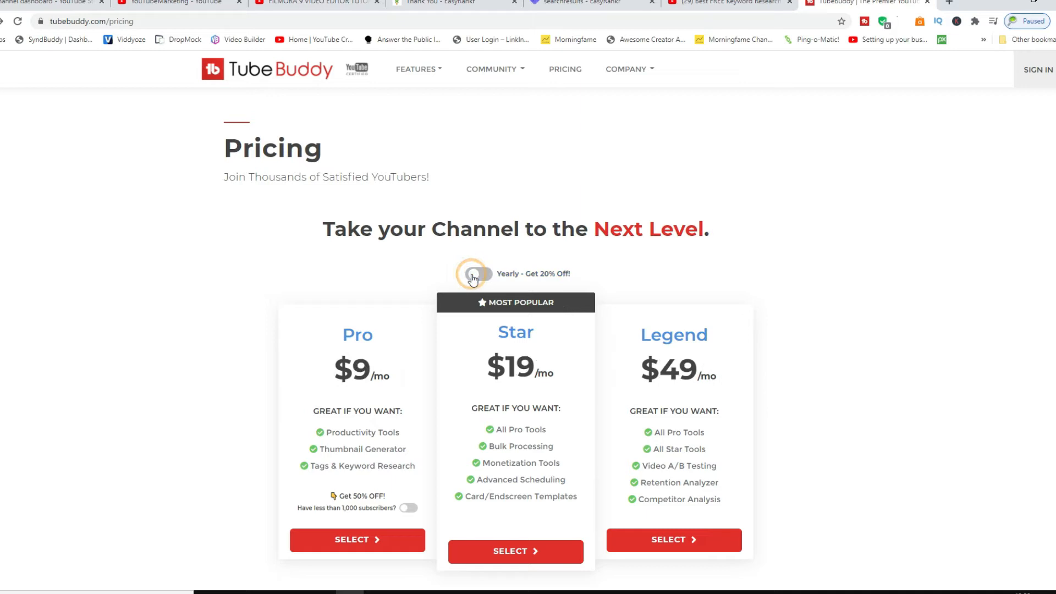
Scroll past Bulk Processing Tools to the Video SEO table showing Insta-Suggest and Keyword Explorer limits
{"action": "scroll", "scroll_direction": "down", "scroll_amount": 3}
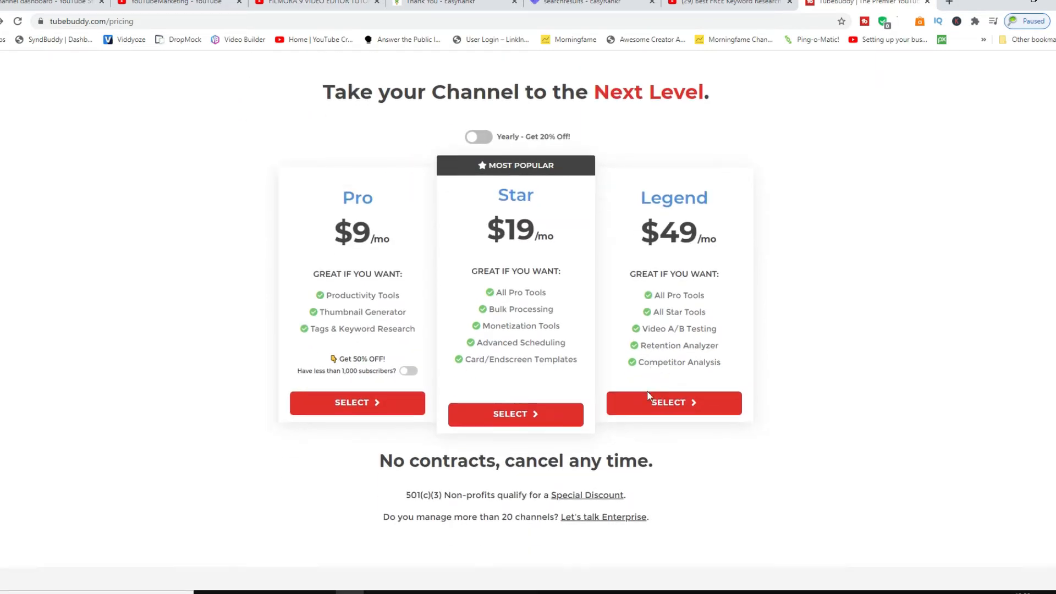
{"action": "scroll", "scroll_direction": "down", "scroll_amount": 3}
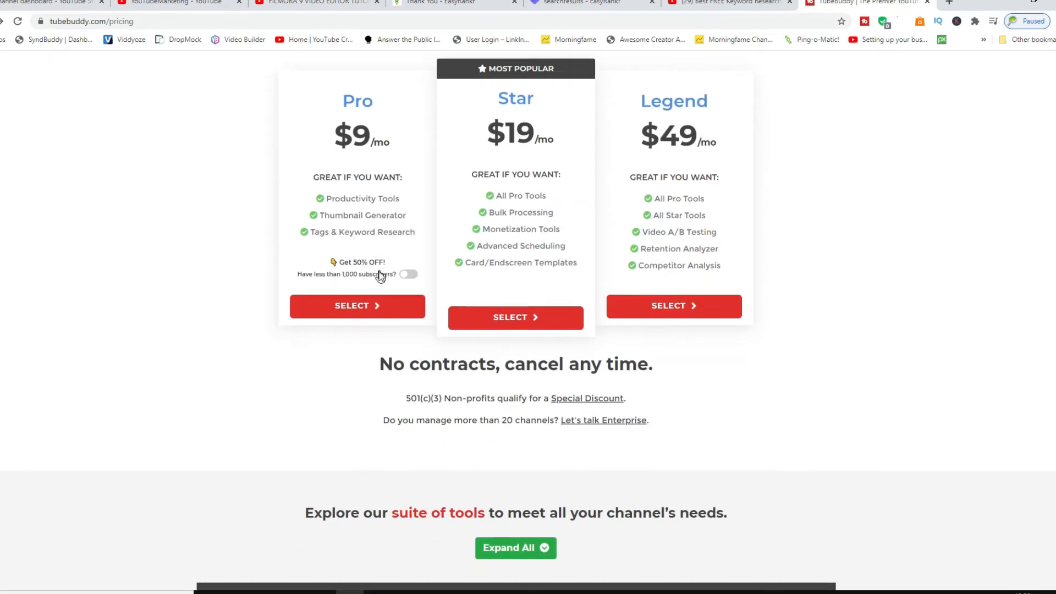
{"action": "scroll", "scroll_direction": "down", "scroll_amount": 3}
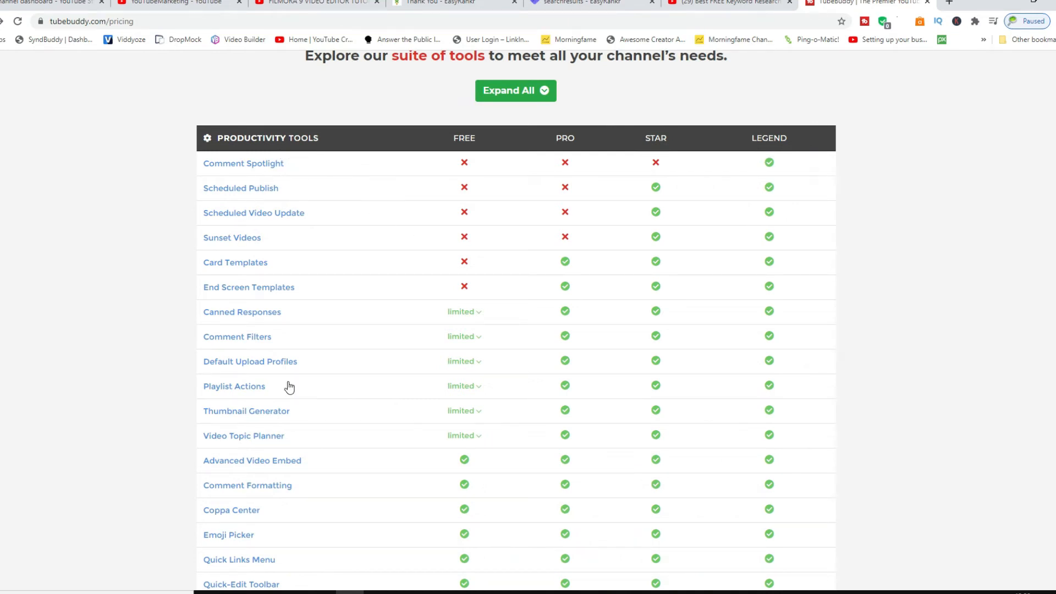
{"action": "scroll", "scroll_direction": "down", "scroll_amount": 3}
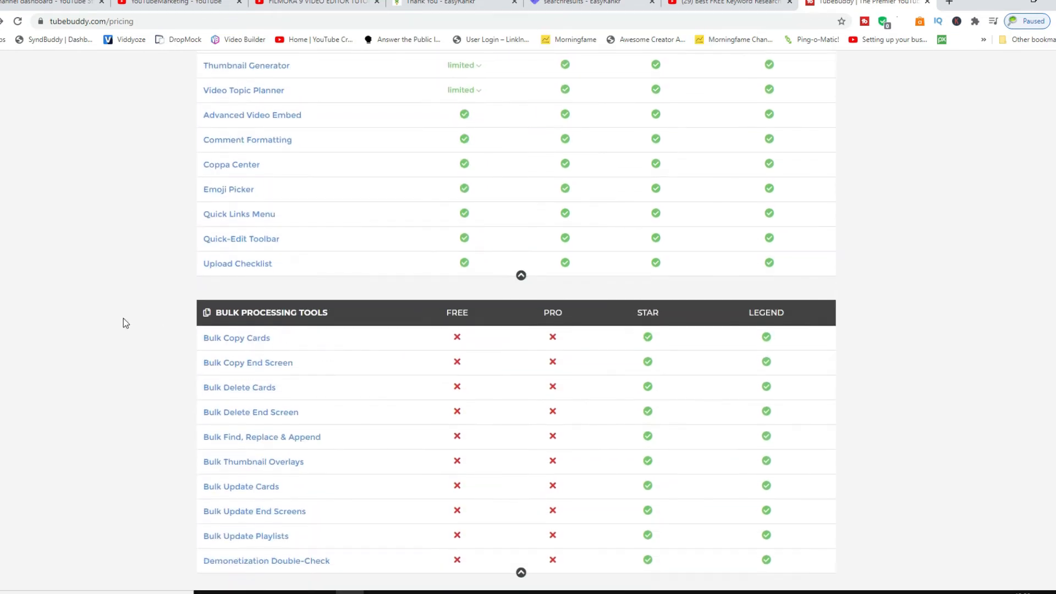
{"action": "mouse_move", "coordinate": [248, 362]}
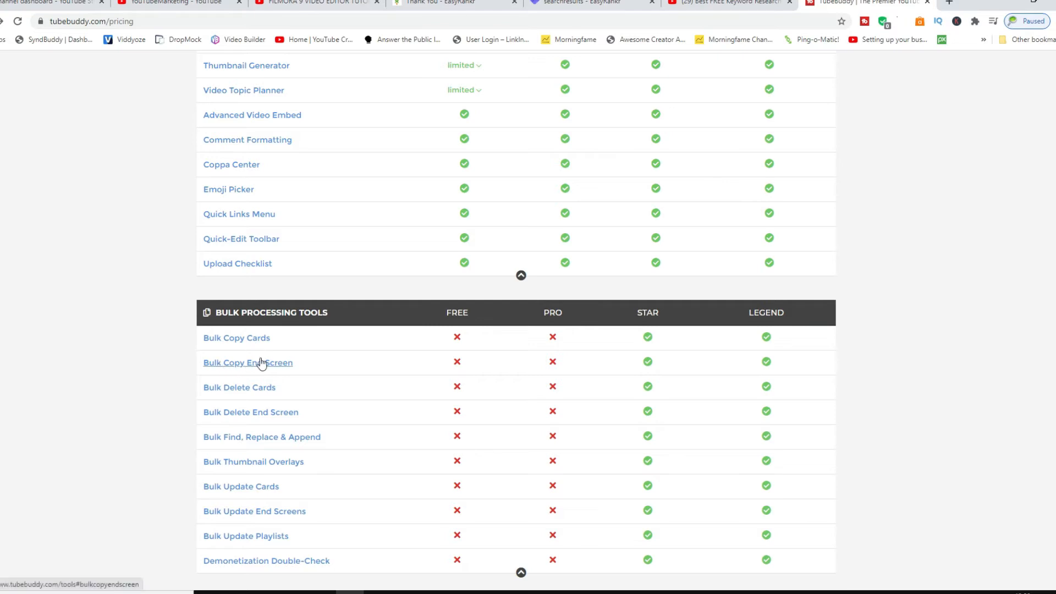
{"action": "mouse_move", "coordinate": [280, 375]}
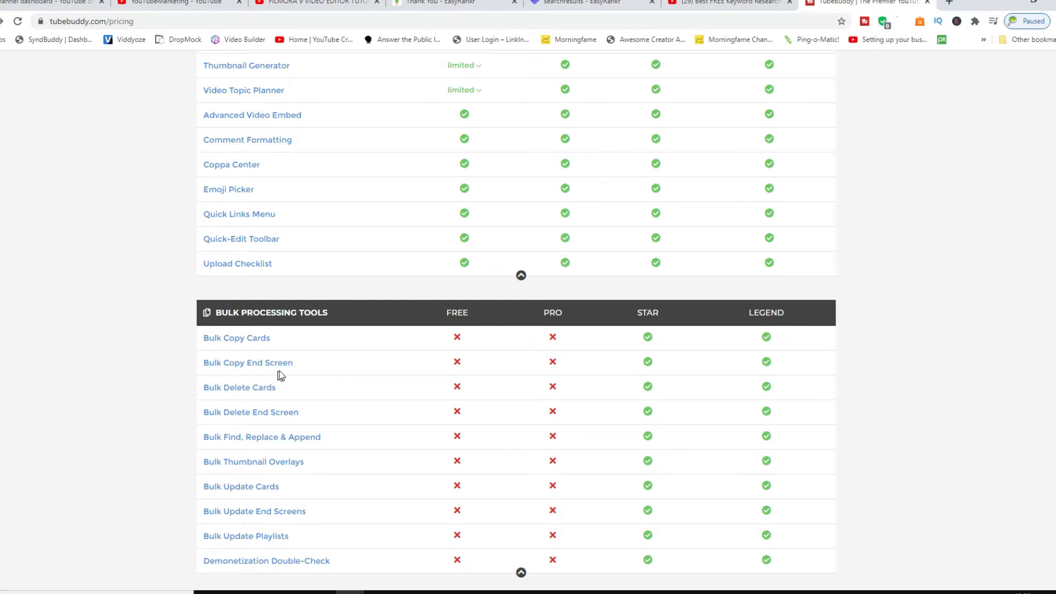
{"action": "mouse_move", "coordinate": [240, 387]}
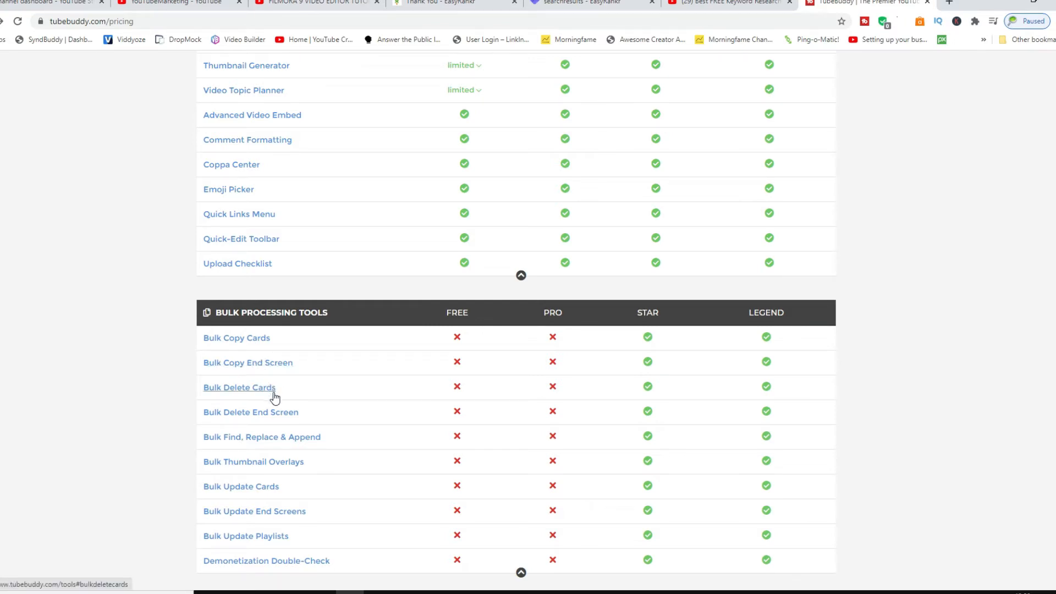
{"action": "mouse_move", "coordinate": [286, 393]}
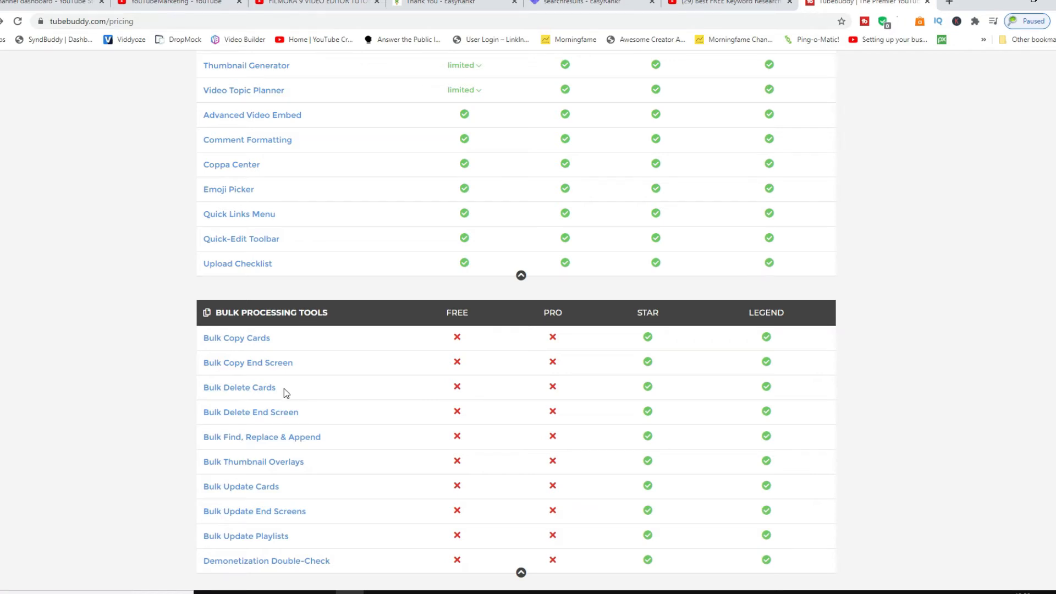
{"action": "scroll", "scroll_direction": "down", "scroll_amount": 3}
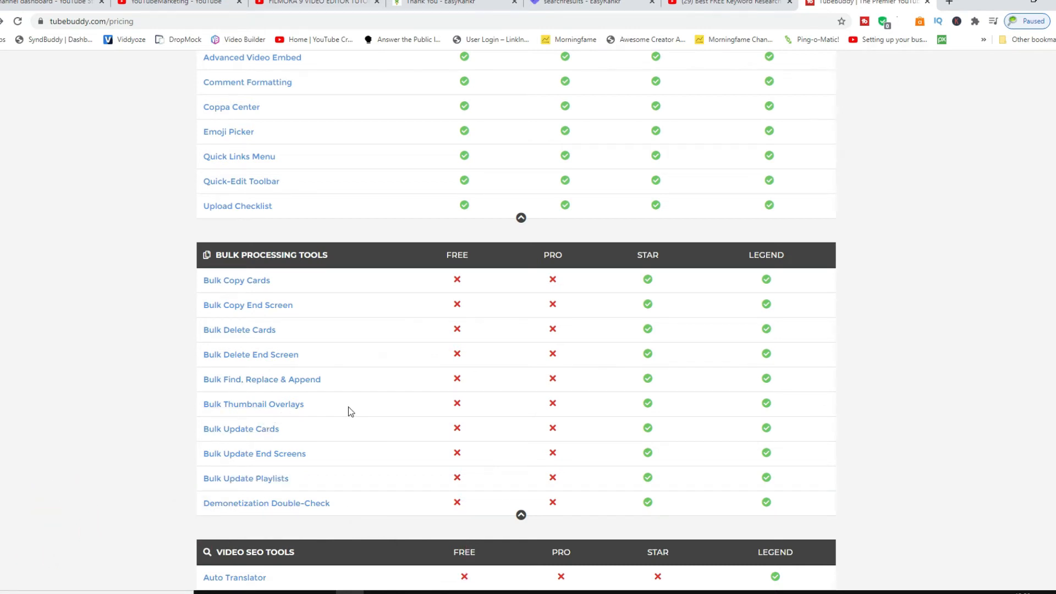
{"action": "scroll", "scroll_direction": "down", "scroll_amount": 3}
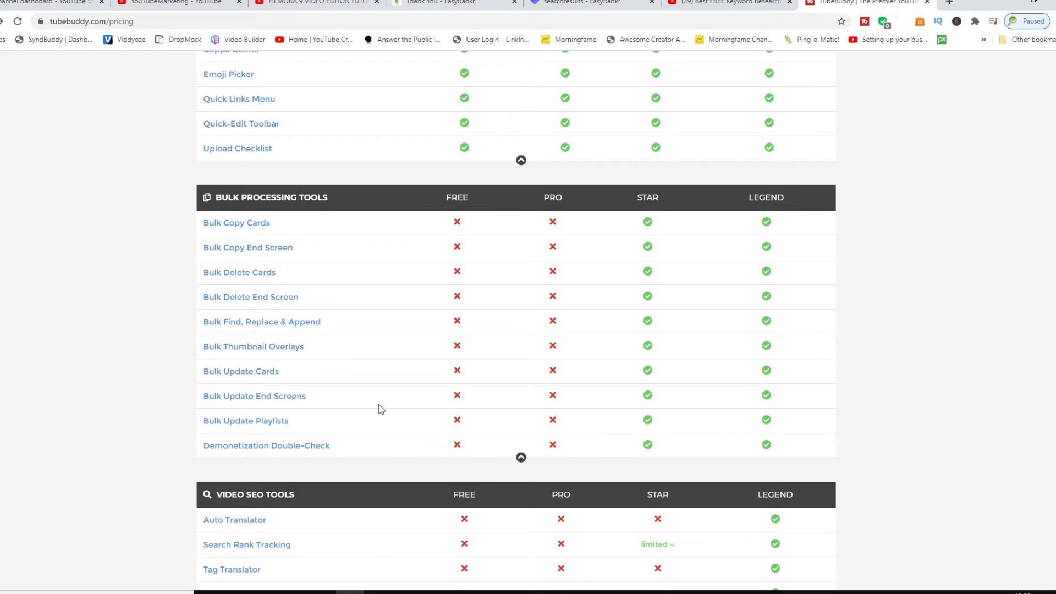
{"action": "mouse_move", "coordinate": [425, 424]}
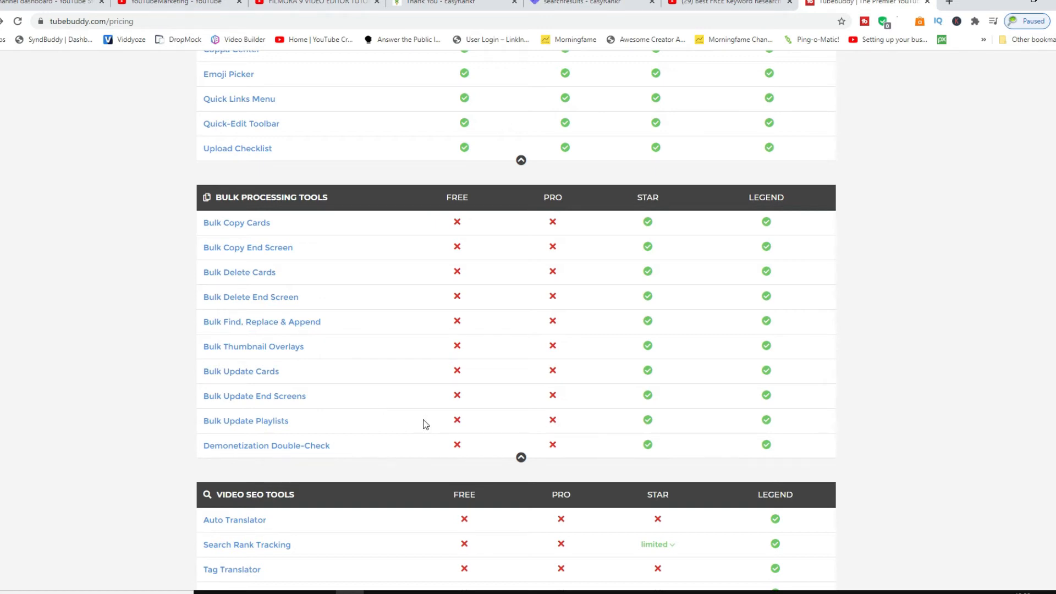
{"action": "scroll", "scroll_direction": "down", "scroll_amount": 3}
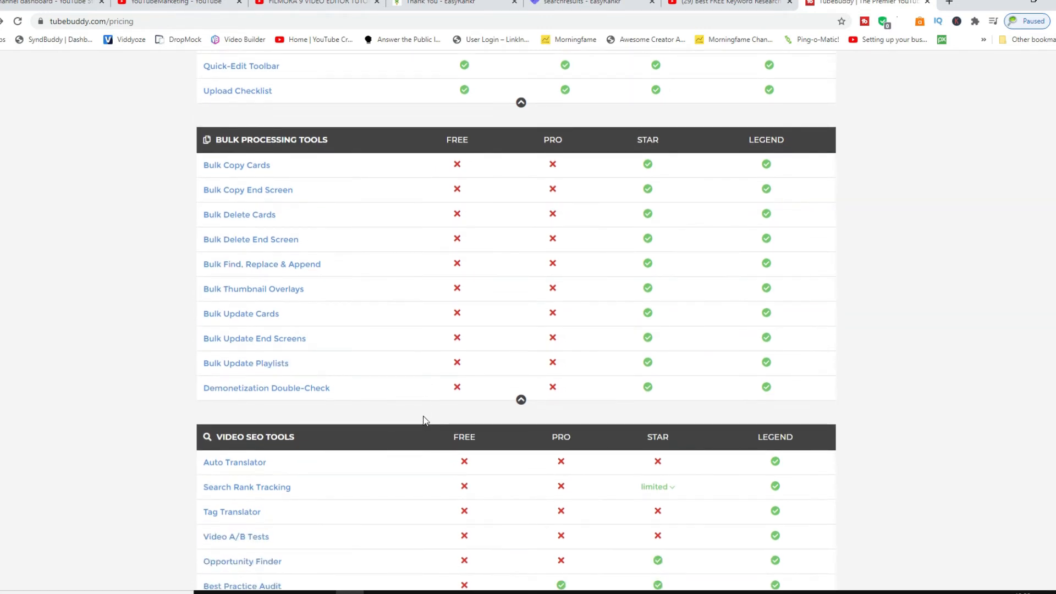
{"action": "scroll", "scroll_direction": "down", "scroll_amount": 3}
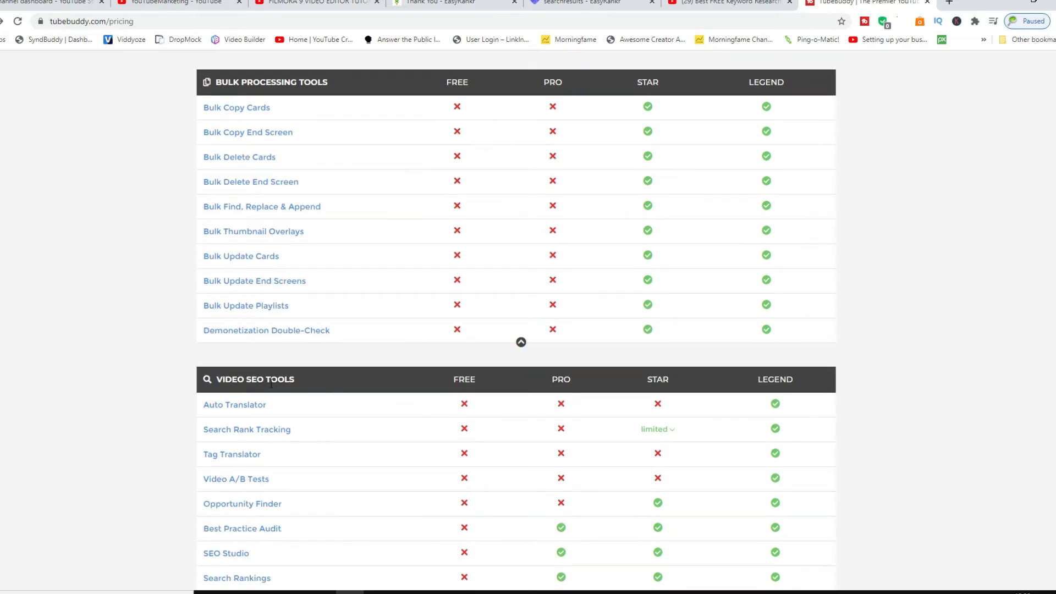
{"action": "mouse_move", "coordinate": [372, 490]}
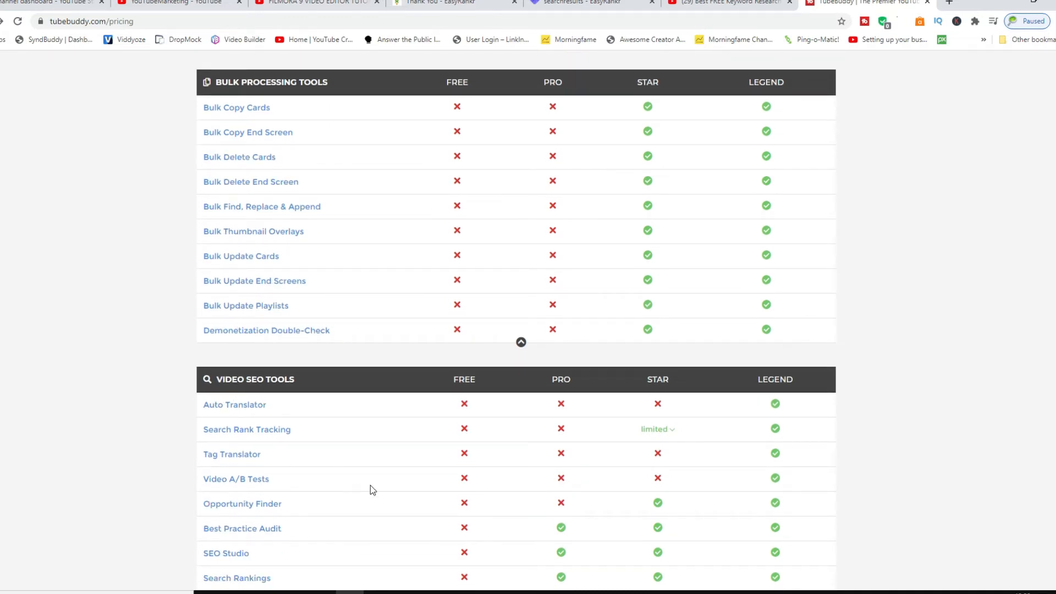
{"action": "scroll", "scroll_direction": "down", "scroll_amount": 3}
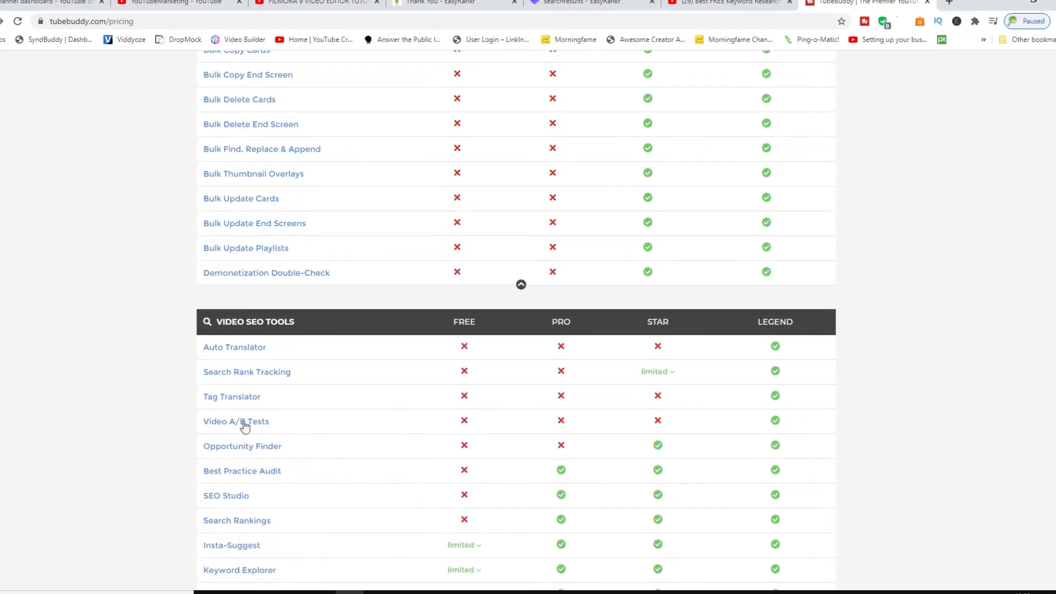
{"action": "scroll", "scroll_direction": "down", "scroll_amount": 3}
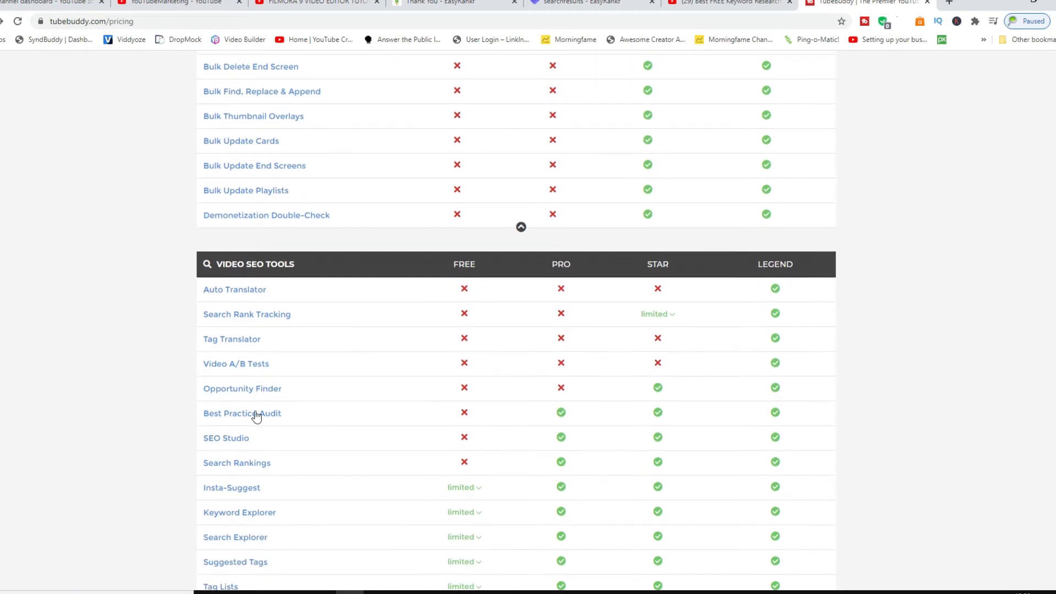
{"action": "mouse_move", "coordinate": [529, 261]}
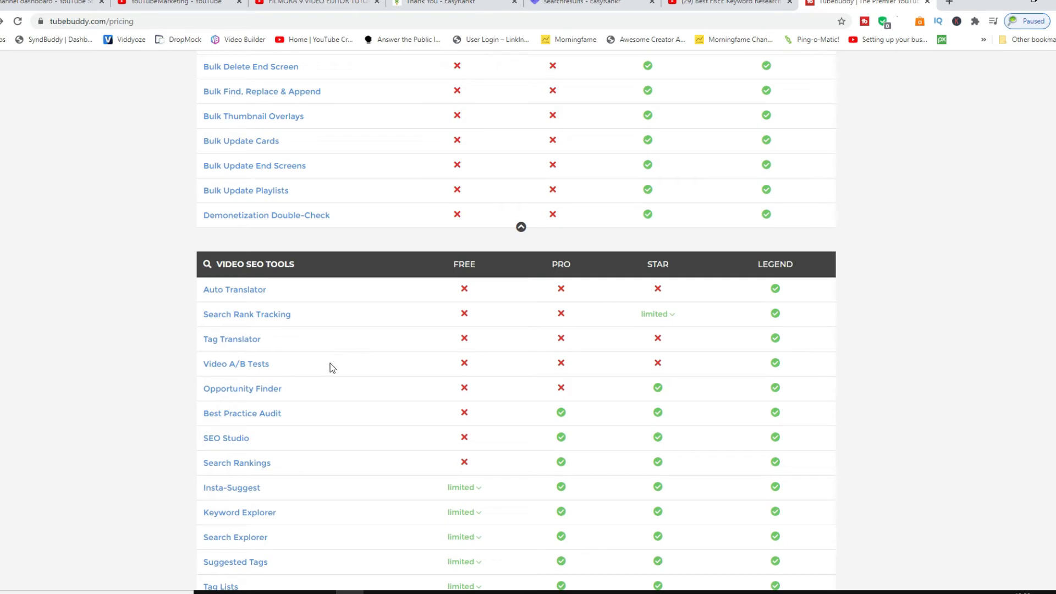
{"action": "scroll", "scroll_direction": "down", "scroll_amount": 3}
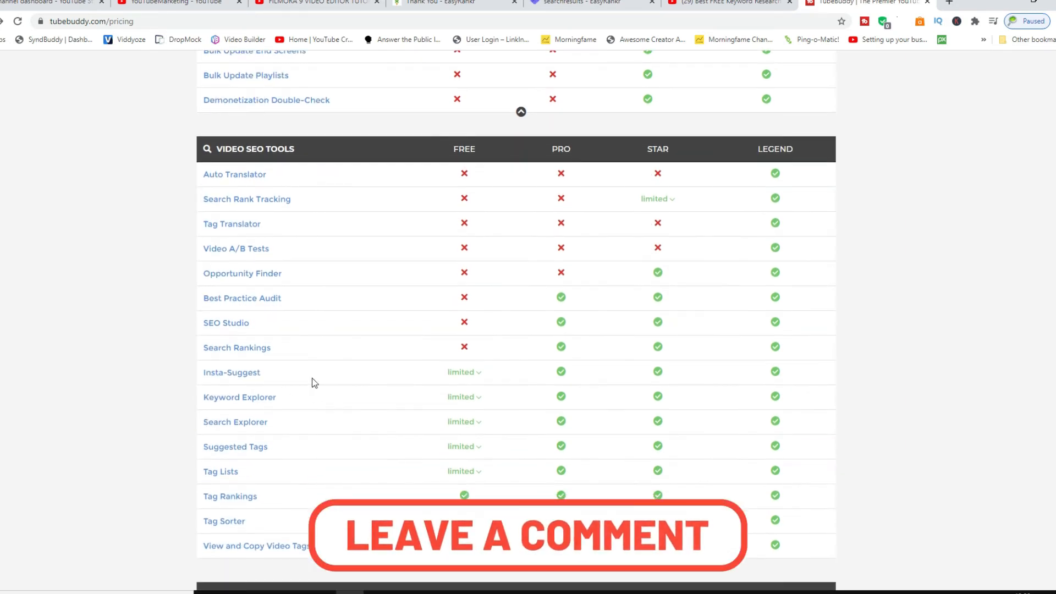
{"action": "mouse_move", "coordinate": [252, 396]}
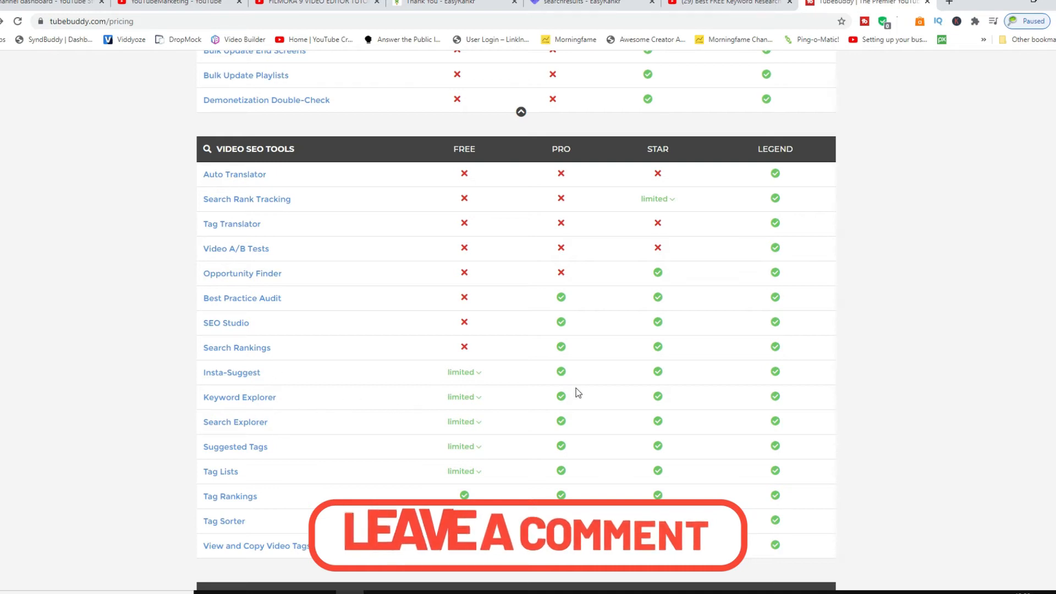
Scroll past Promotion Tools and Integrations down to the mostly Legend-only Data & Research Tools table
{"action": "scroll", "scroll_direction": "down", "scroll_amount": 3}
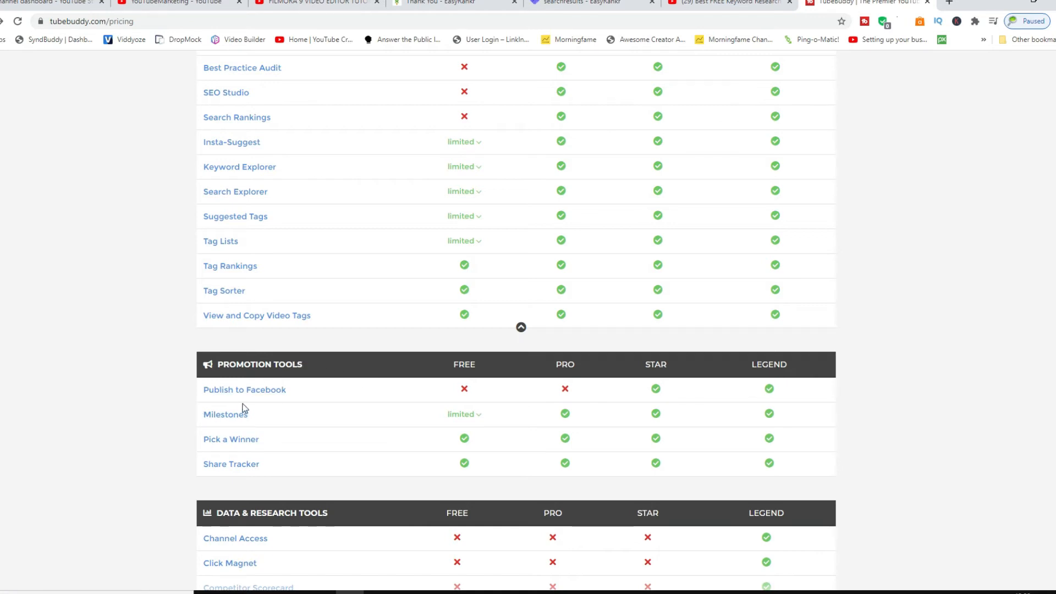
{"action": "mouse_move", "coordinate": [244, 390]}
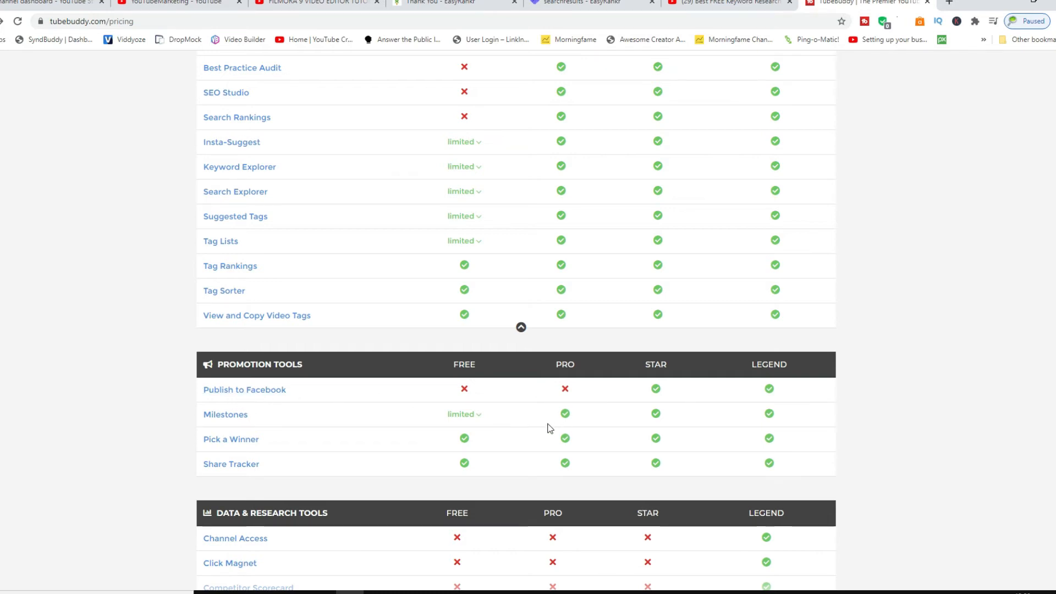
{"action": "scroll", "scroll_direction": "down", "scroll_amount": 3}
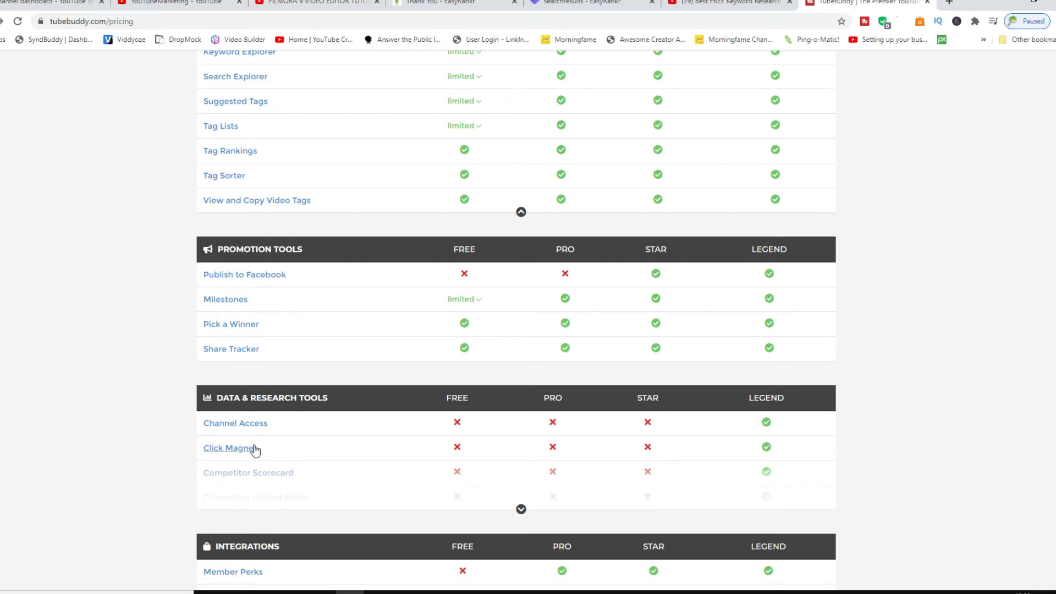
{"action": "mouse_move", "coordinate": [688, 424]}
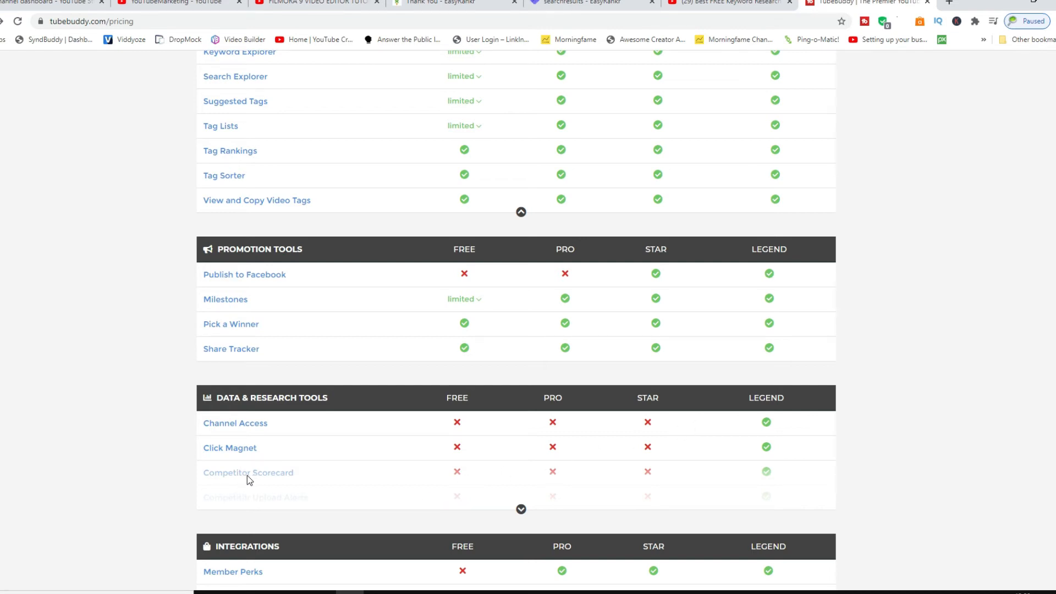
{"action": "scroll", "scroll_direction": "down", "scroll_amount": 3}
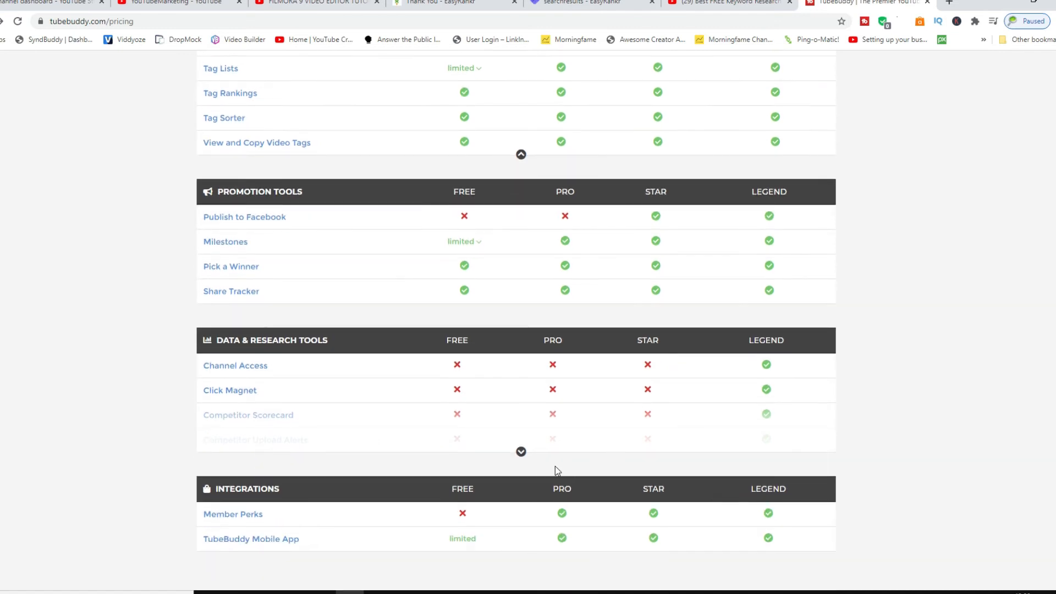
{"action": "scroll", "scroll_direction": "down", "scroll_amount": 3}
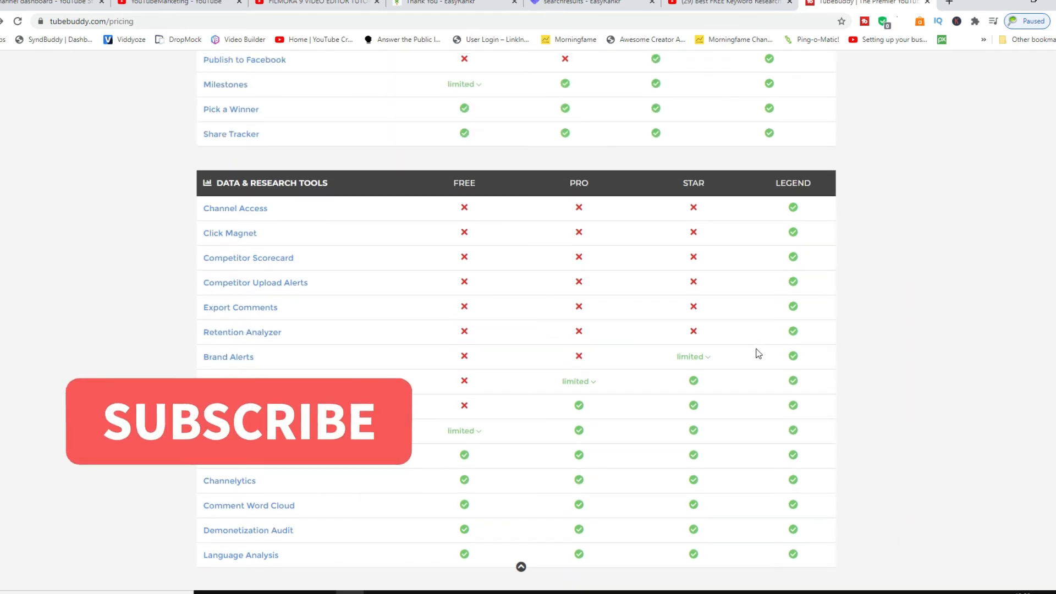
Switch the under-1,000-subscribers discount on, halving Pro to $4.50, then back off to $9
{"action": "scroll", "scroll_direction": "down", "scroll_amount": 3}
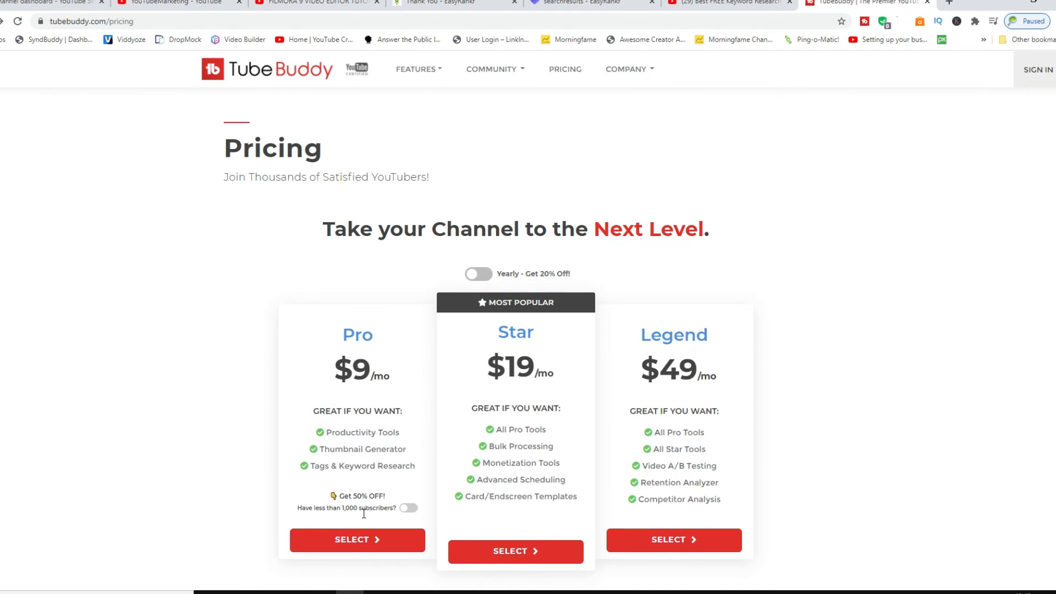
{"action": "left_click", "coordinate": [409, 508]}
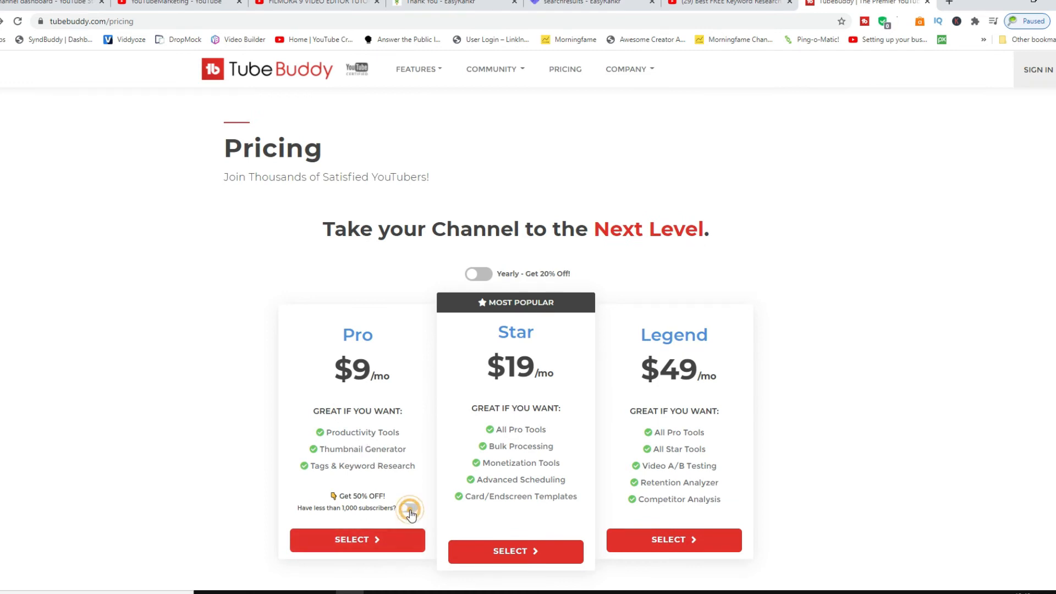
{"action": "left_click", "coordinate": [408, 508]}
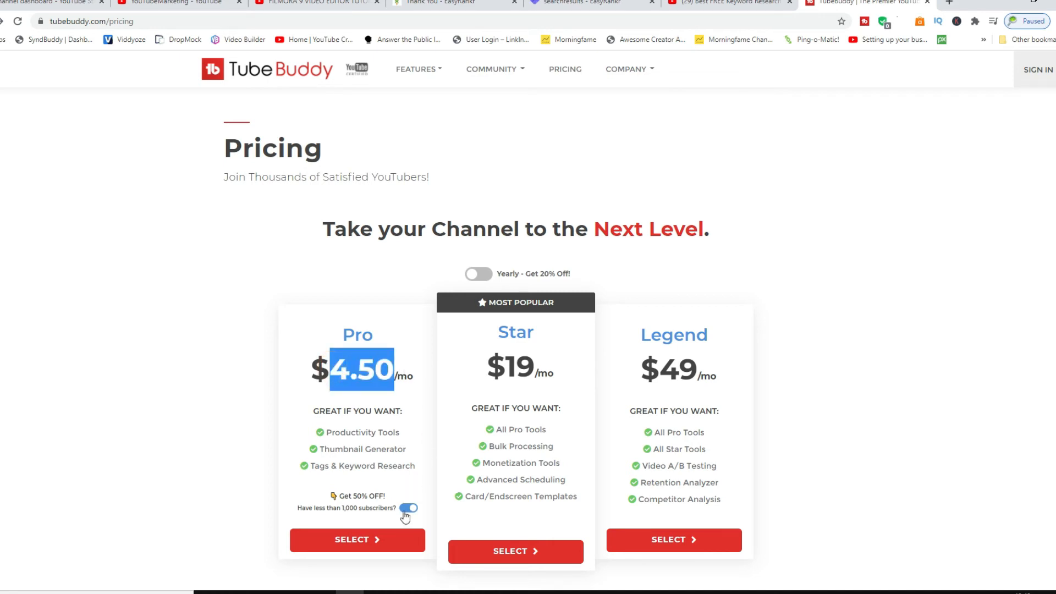
{"action": "left_click", "coordinate": [409, 508]}
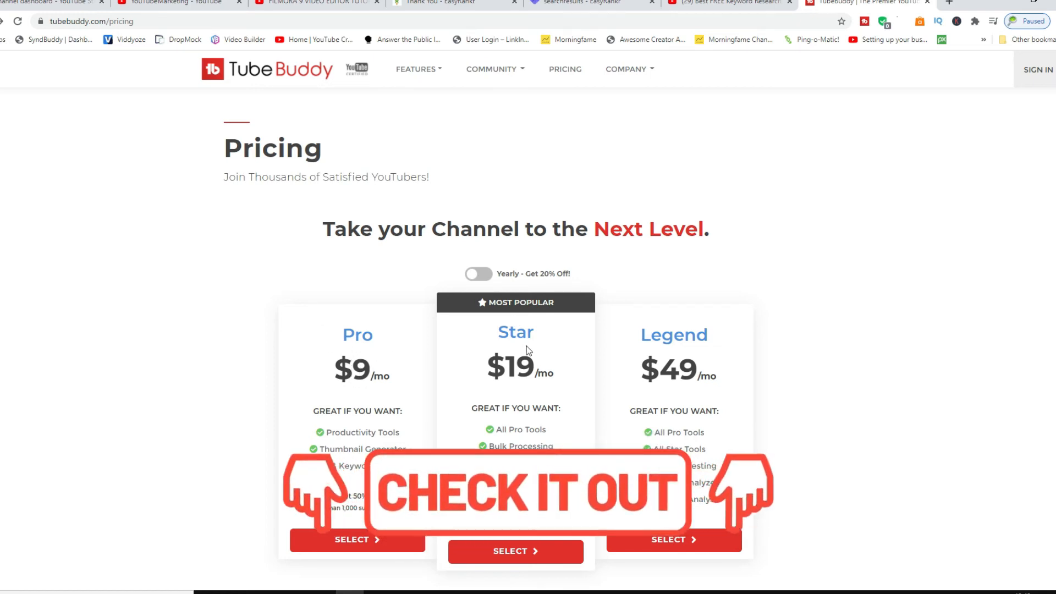
Scroll below the $9, $19 and $49 plan cards to the Productivity Tools feature table
{"action": "scroll", "scroll_direction": "down", "scroll_amount": 3}
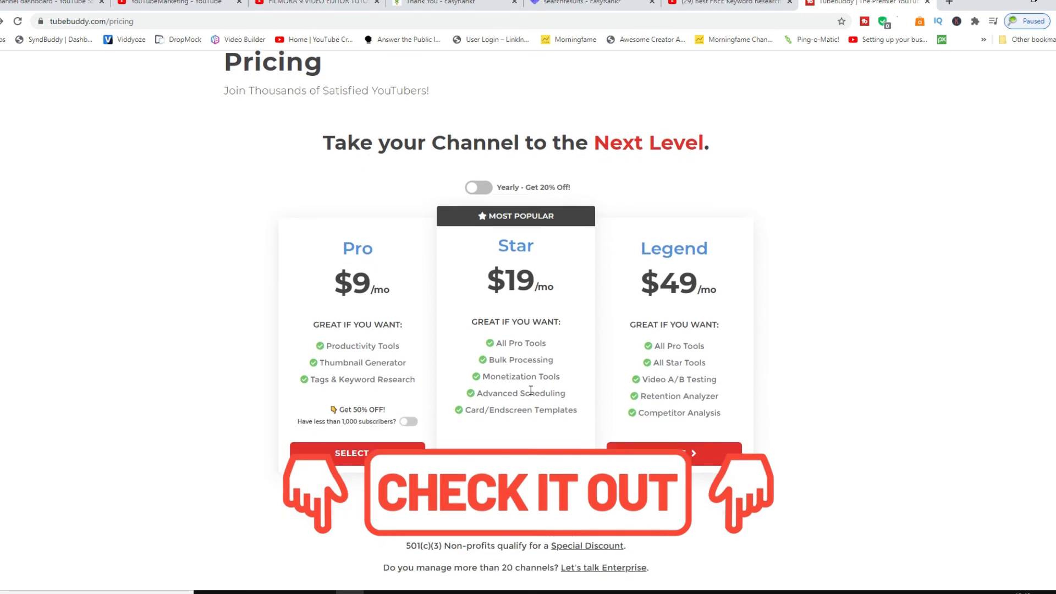
{"action": "scroll", "scroll_direction": "down", "scroll_amount": 3}
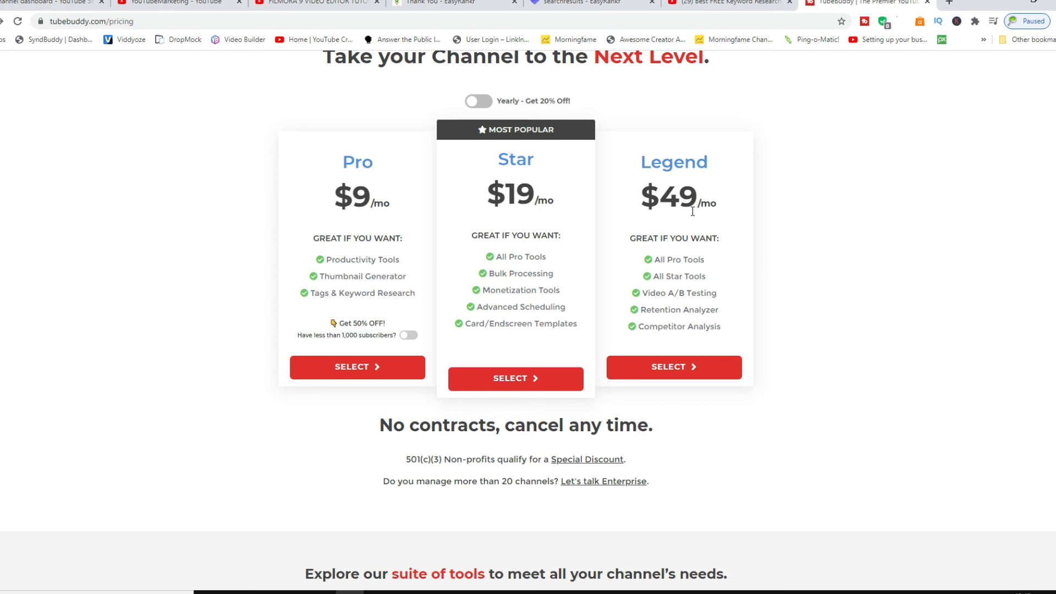
{"action": "scroll", "scroll_direction": "down", "scroll_amount": 3}
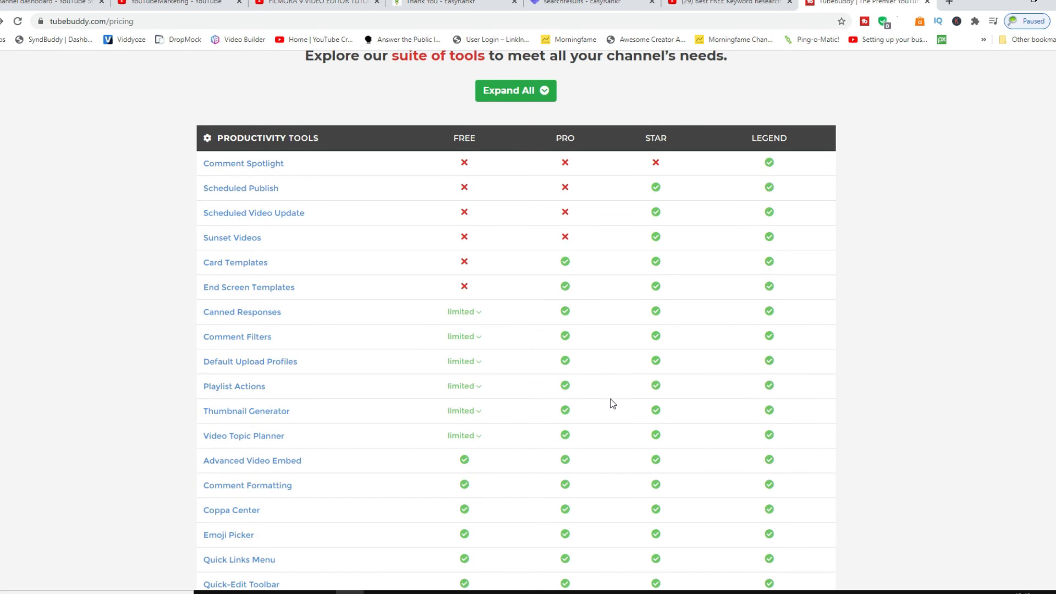
{"action": "mouse_move", "coordinate": [606, 391]}
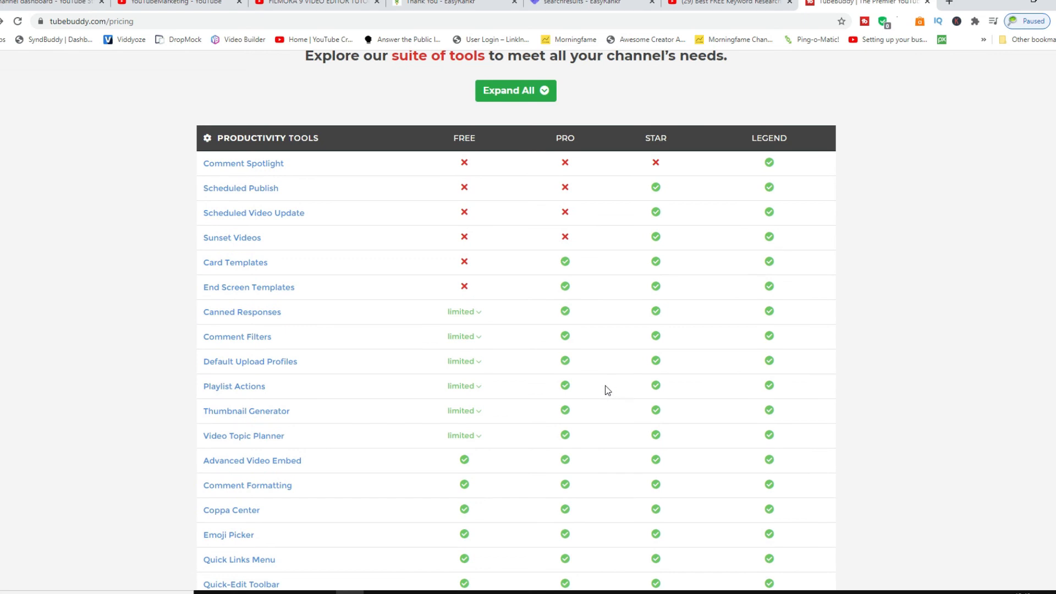
{"action": "mouse_move", "coordinate": [751, 325]}
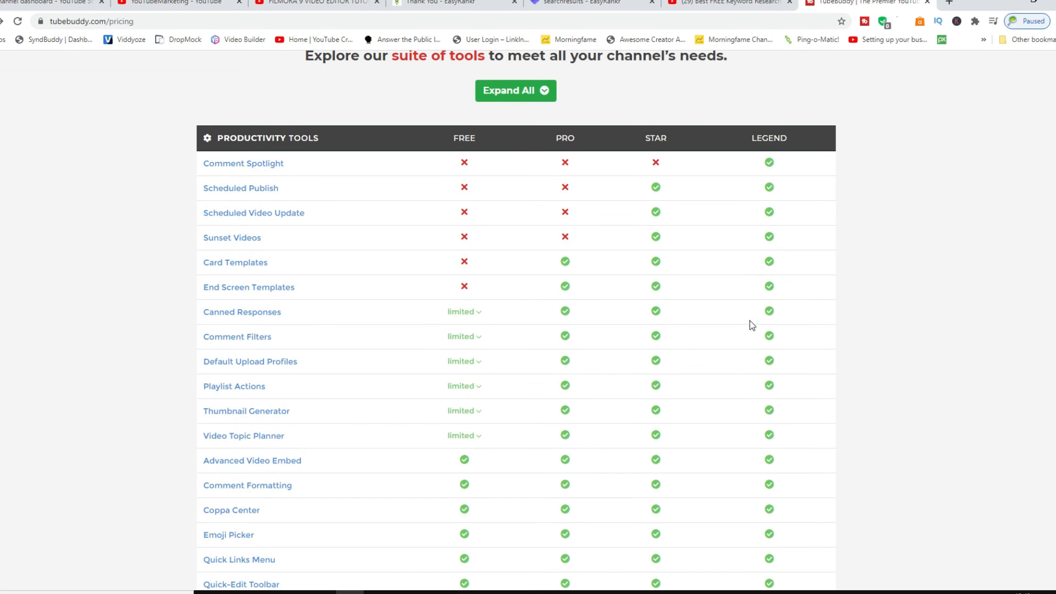
{"action": "scroll", "scroll_direction": "down", "scroll_amount": 3}
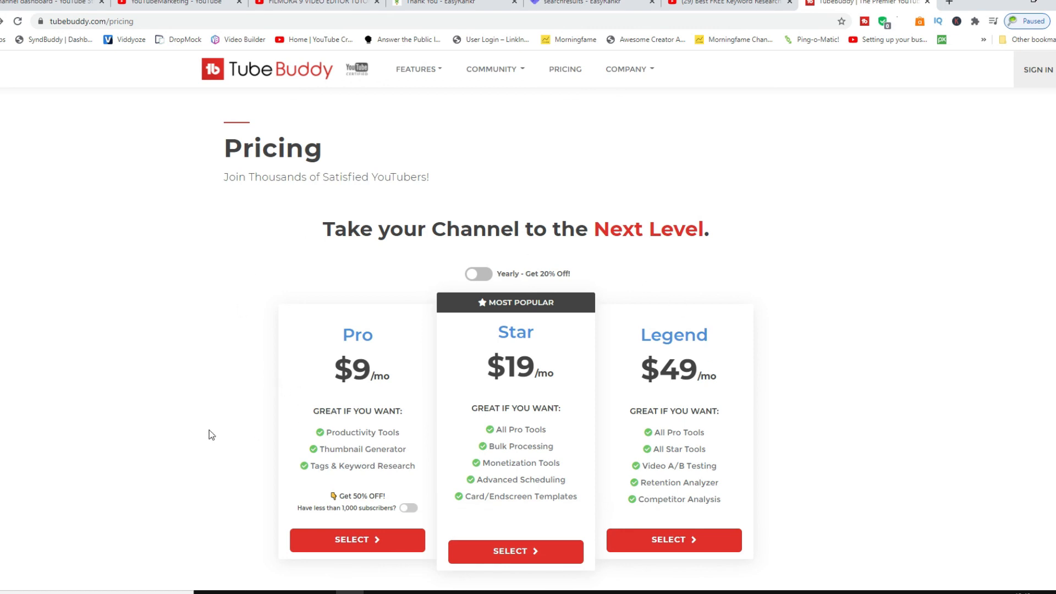
{"action": "mouse_move", "coordinate": [323, 435]}
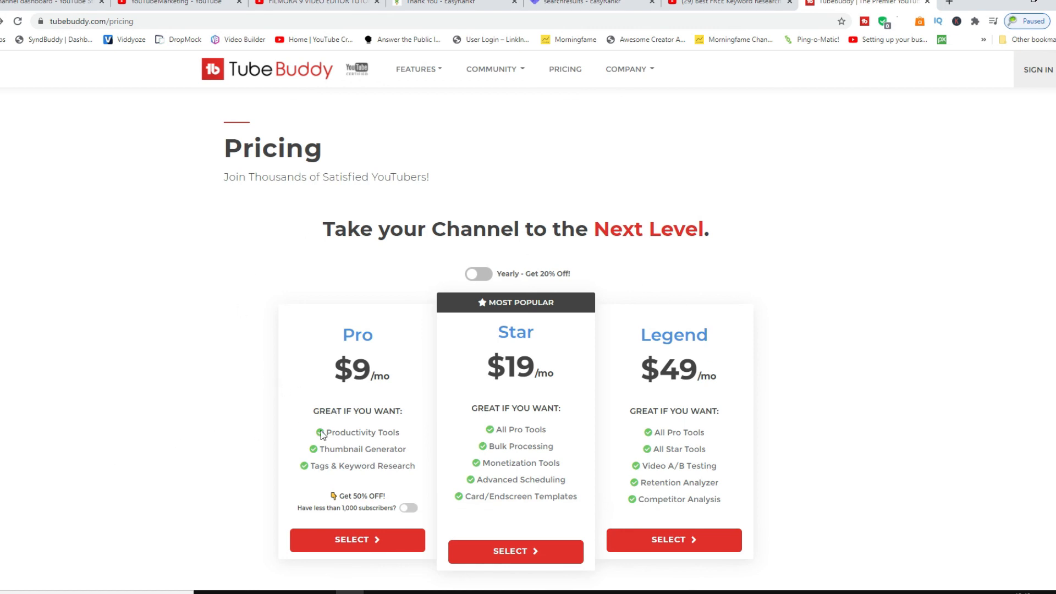
{"action": "mouse_move", "coordinate": [576, 436]}
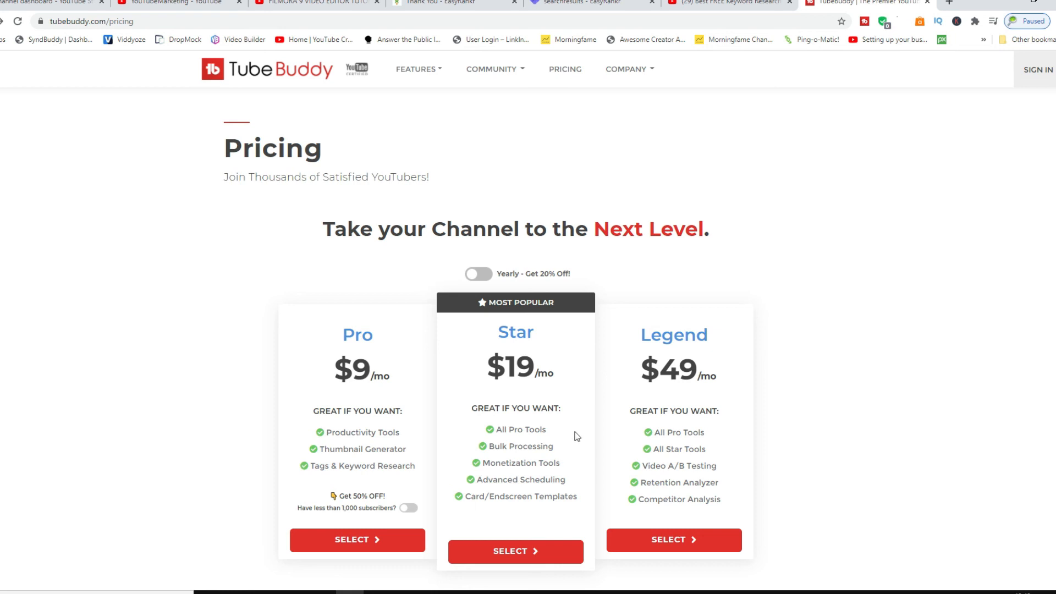
{"action": "mouse_move", "coordinate": [425, 526]}
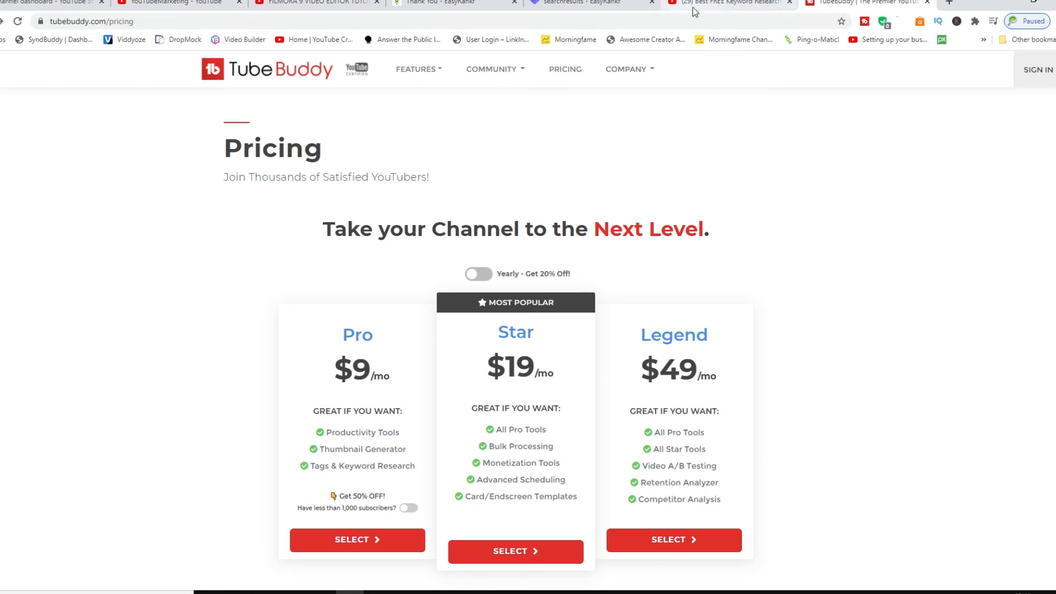
{"action": "mouse_move", "coordinate": [724, 2]}
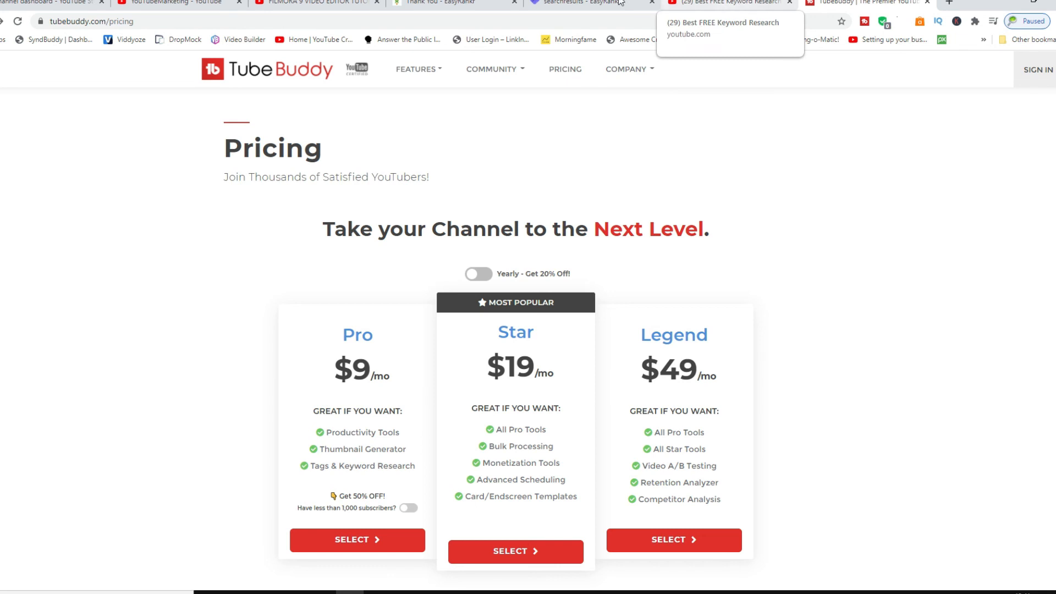